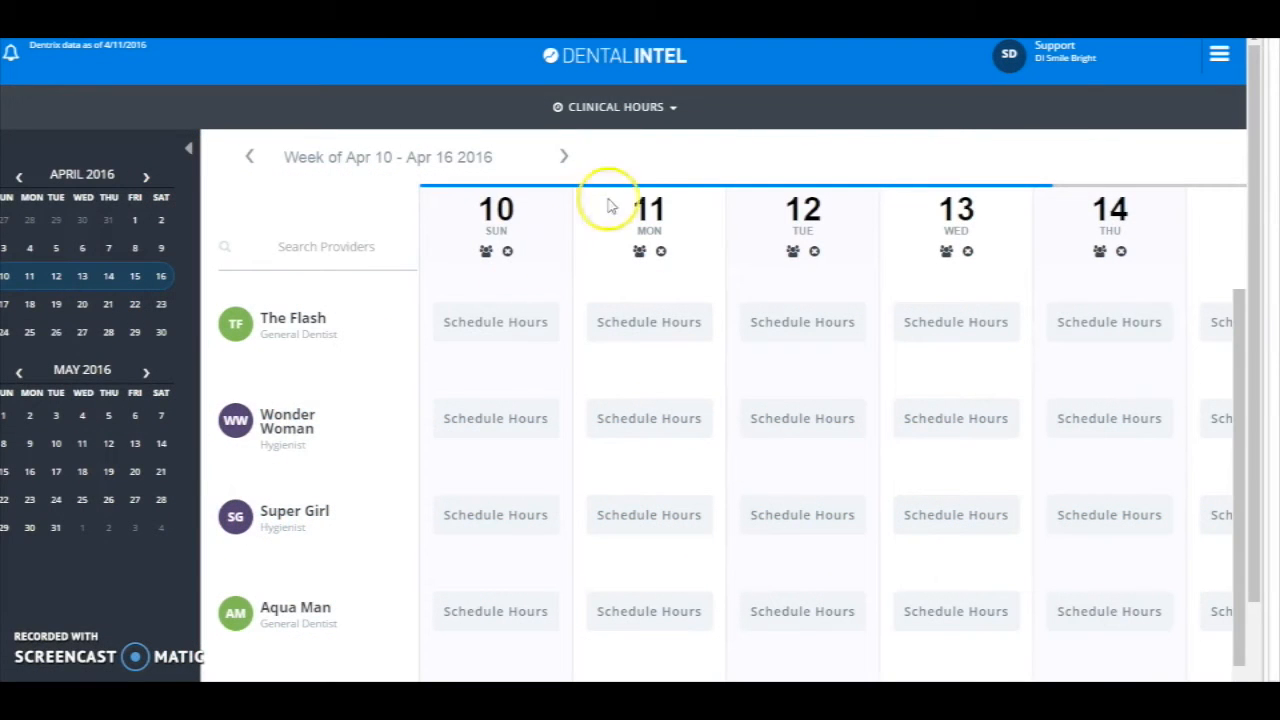
mouse_move(380, 276)
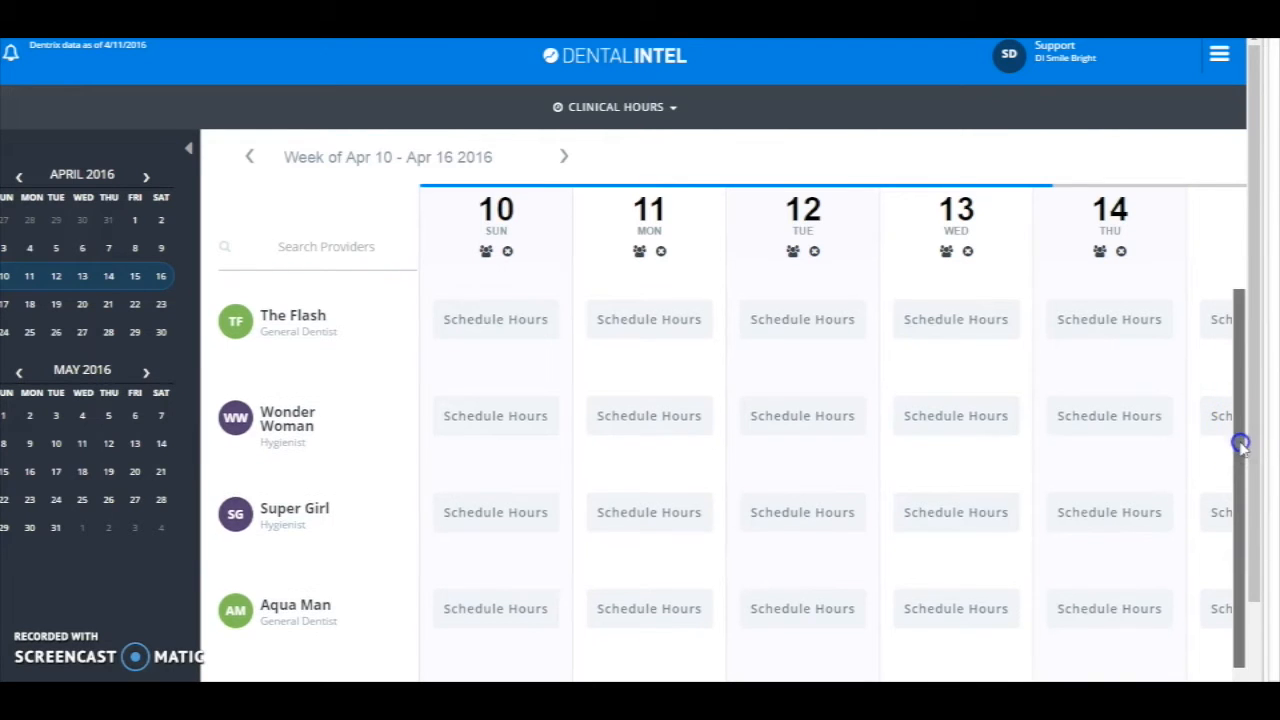
Step: Close the practice on Sunday the 10th, repeating every Sunday, zeroing all providers' hours
scroll(down, 3)
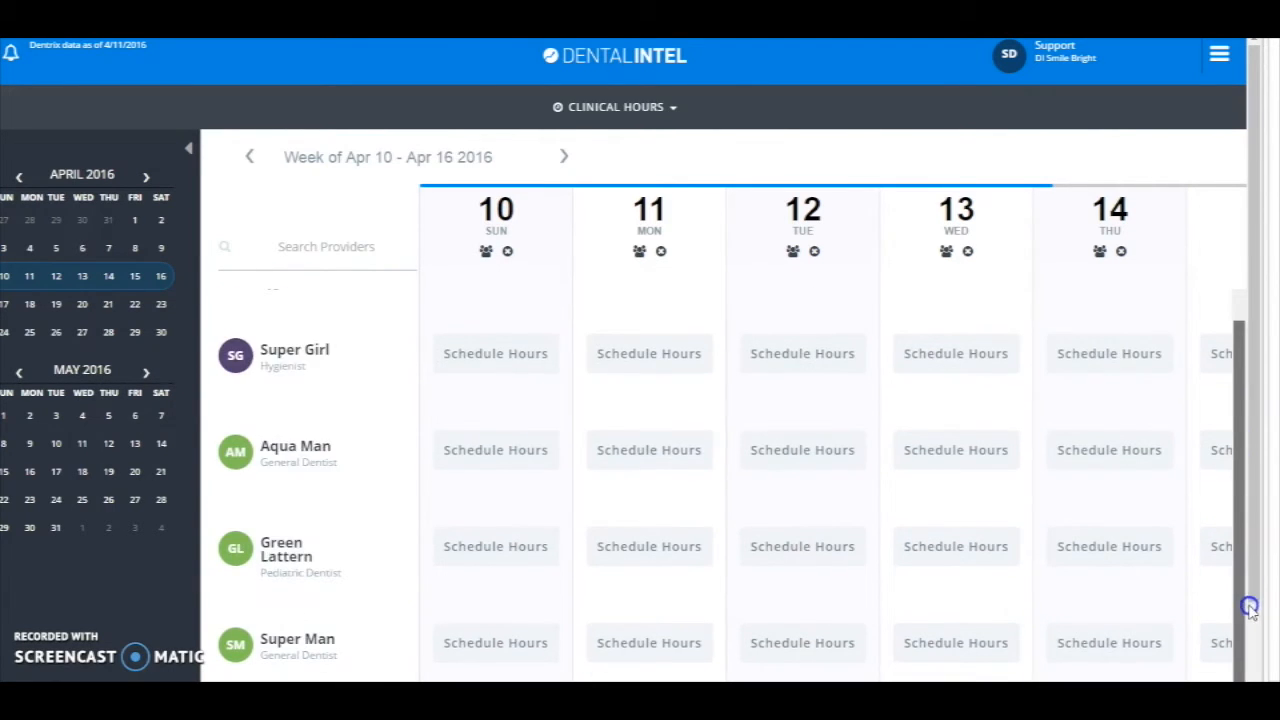
scroll(down, 3)
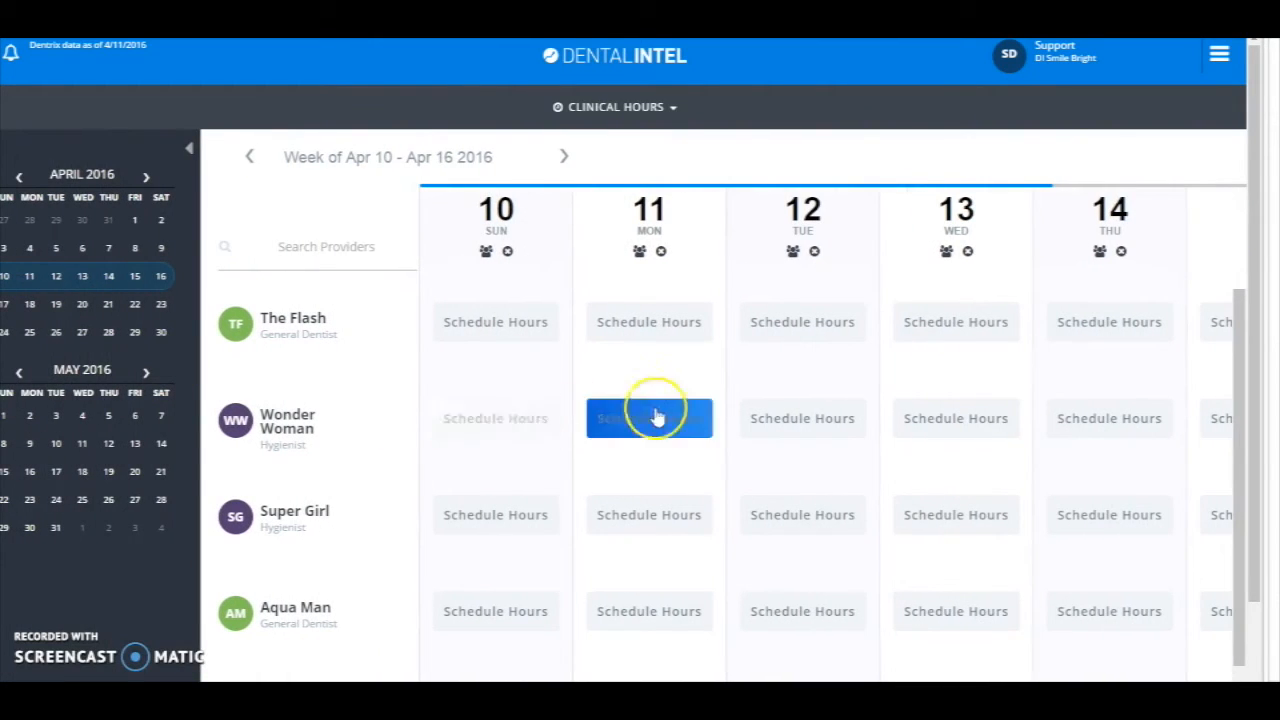
click(648, 418)
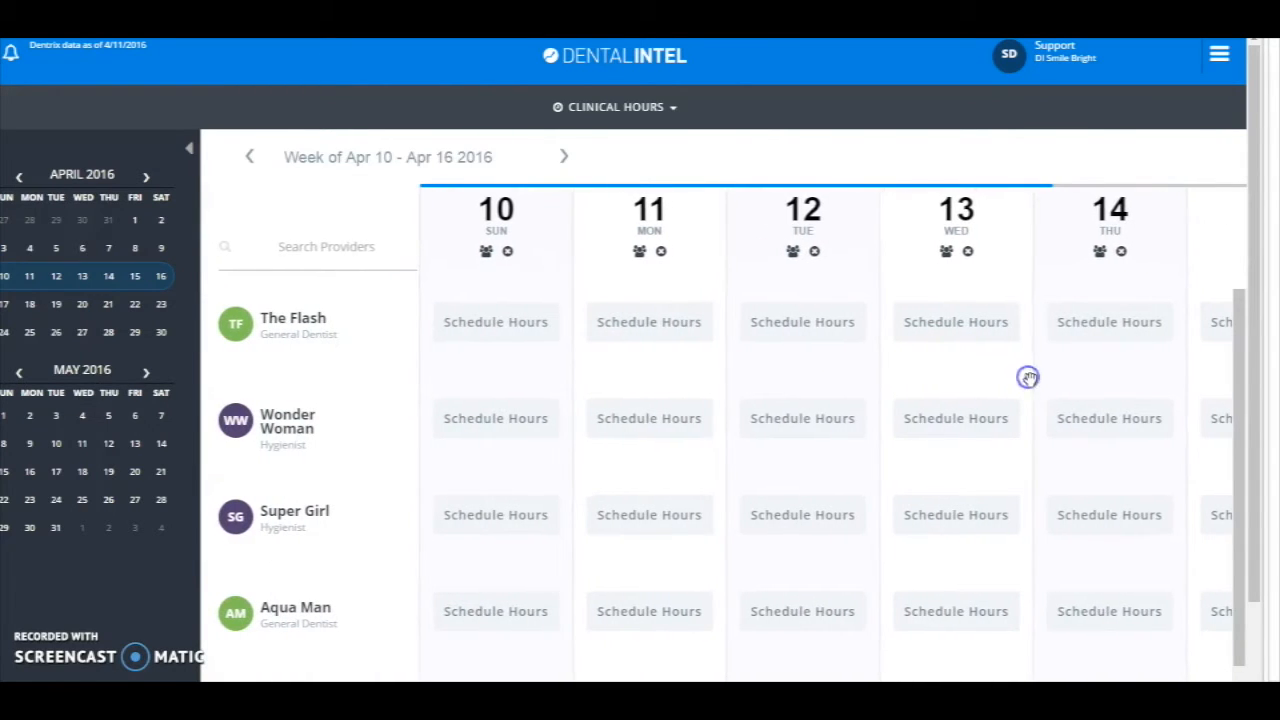
mouse_move(548, 240)
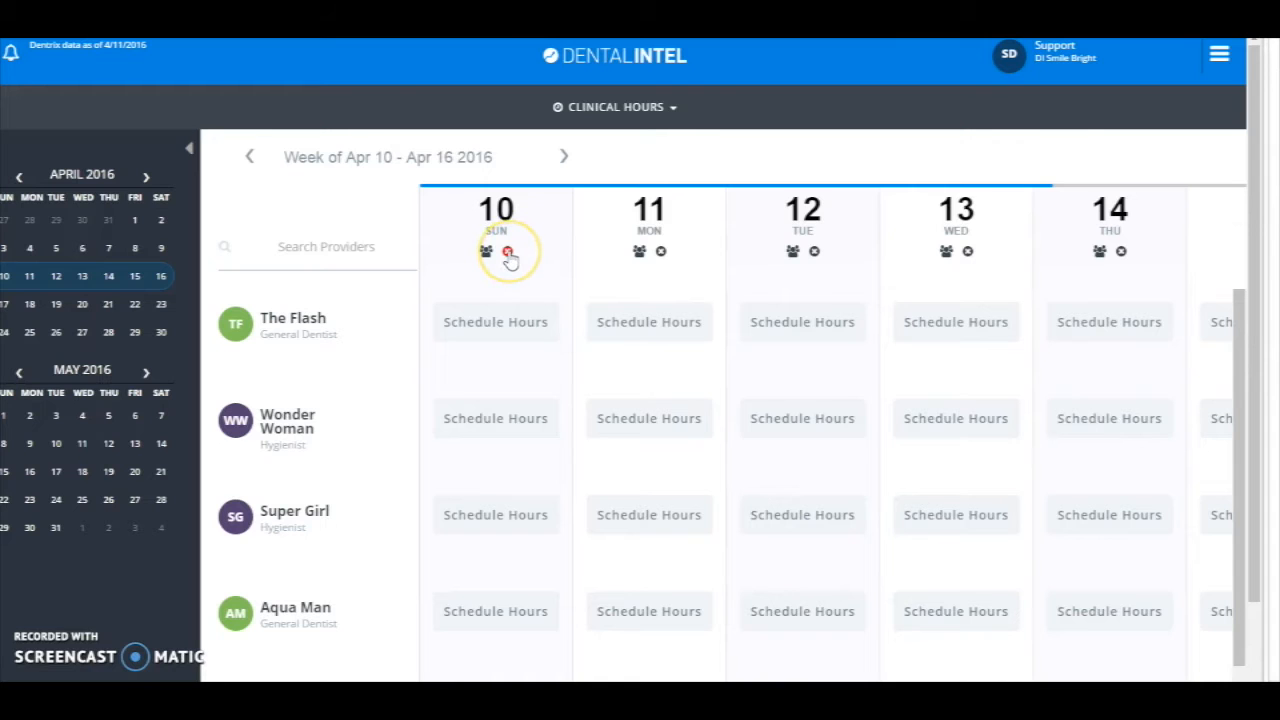
click(510, 252)
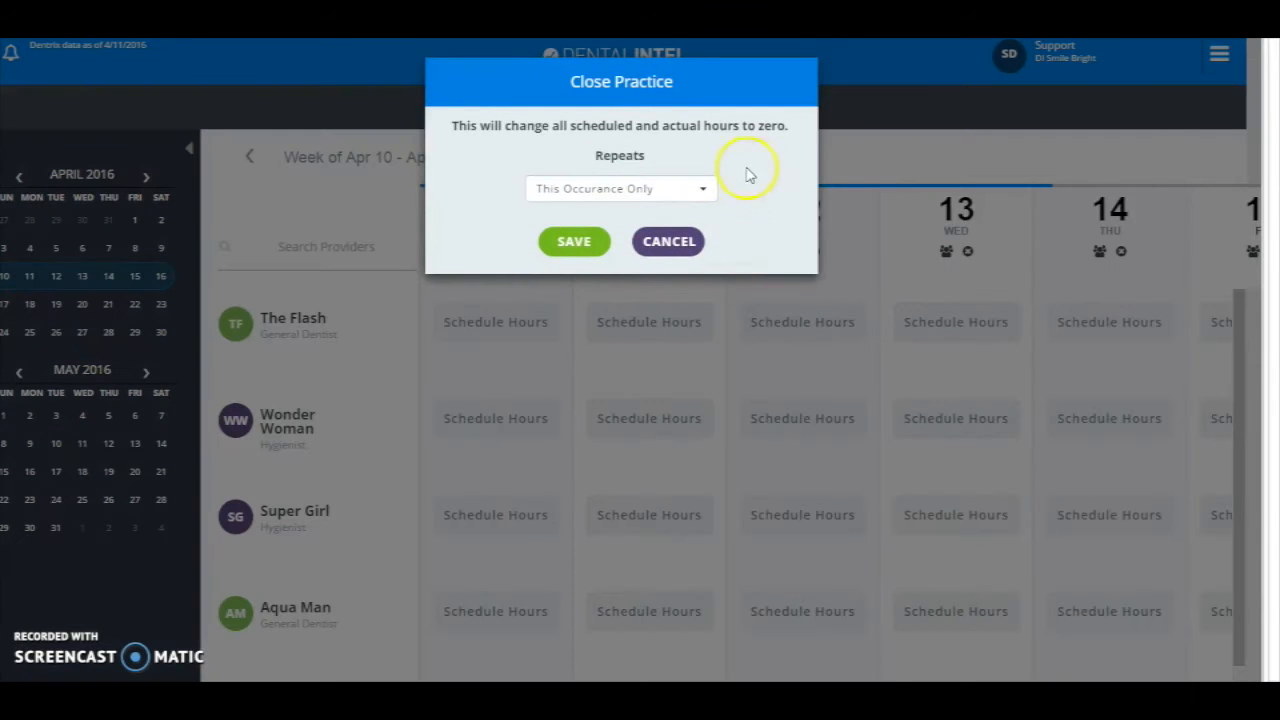
click(620, 188)
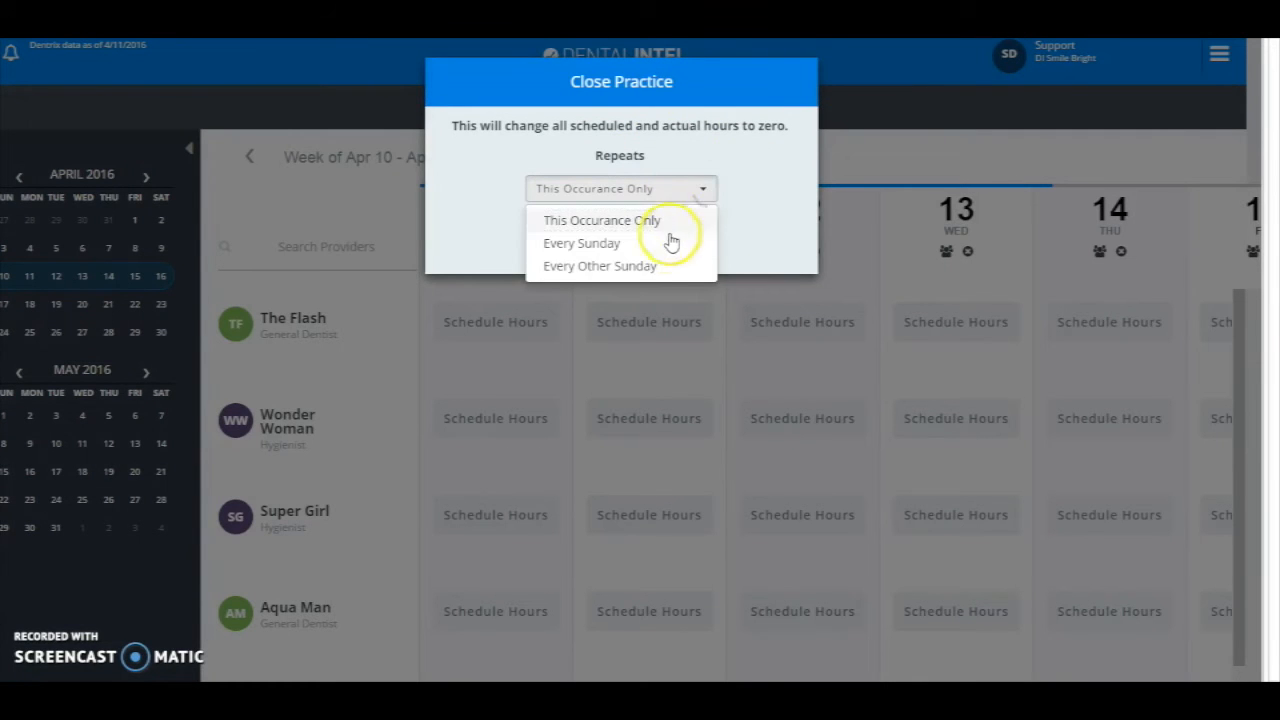
click(580, 242)
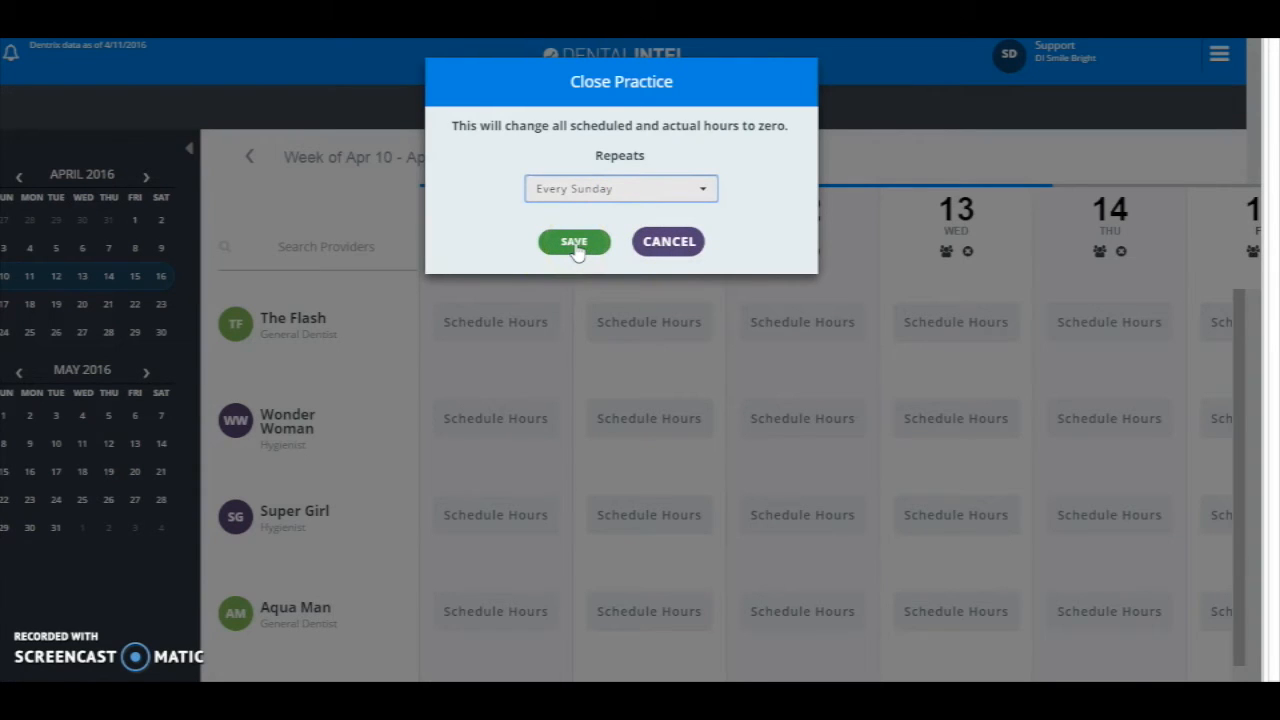
click(572, 240)
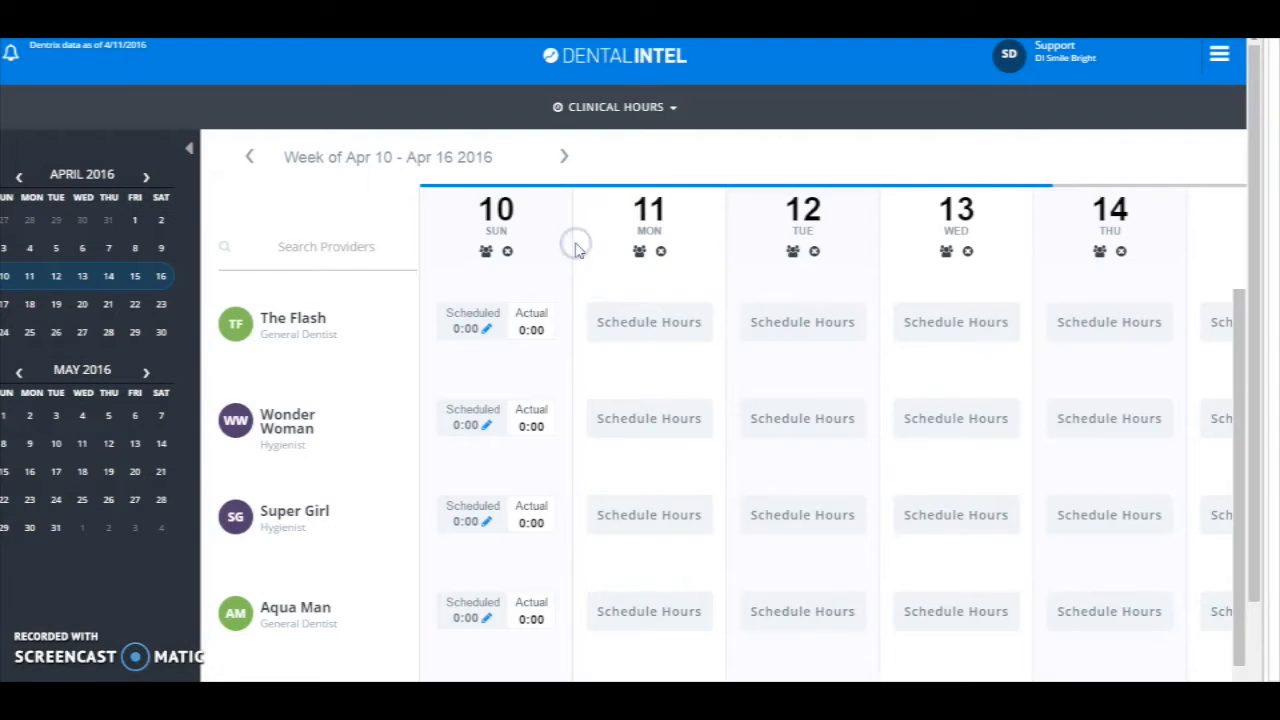
mouse_move(536, 344)
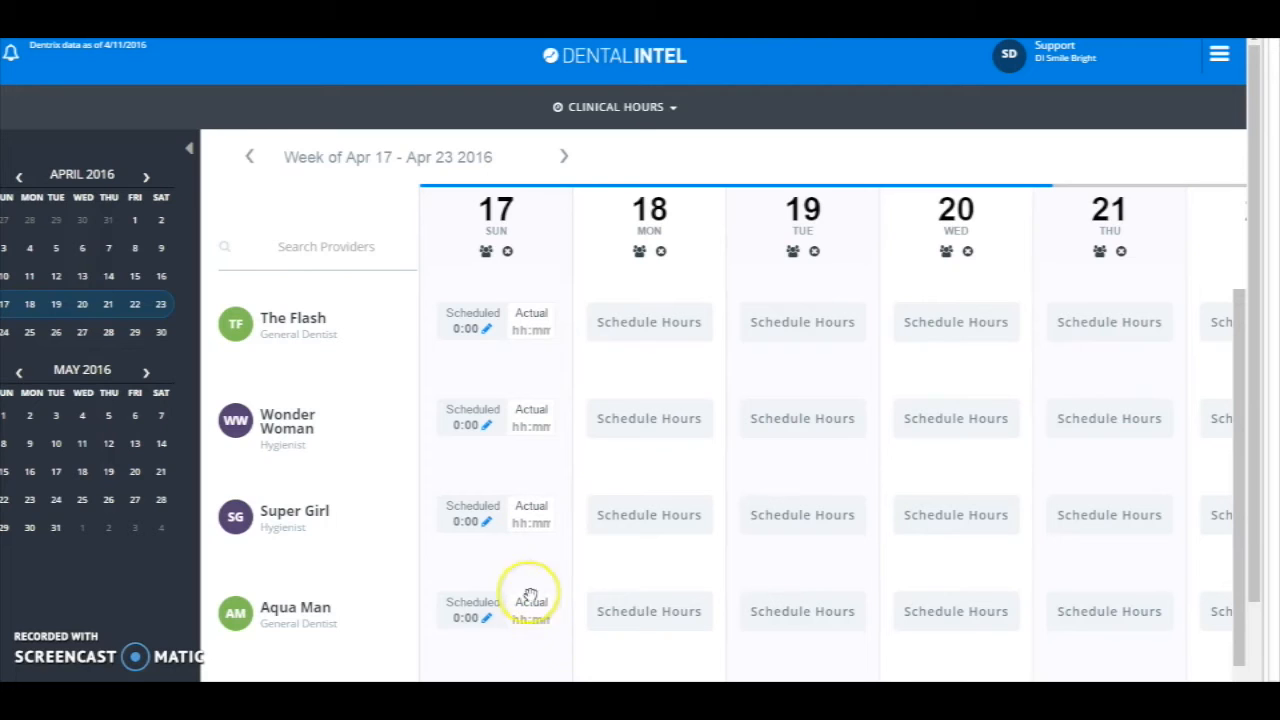
mouse_move(584, 332)
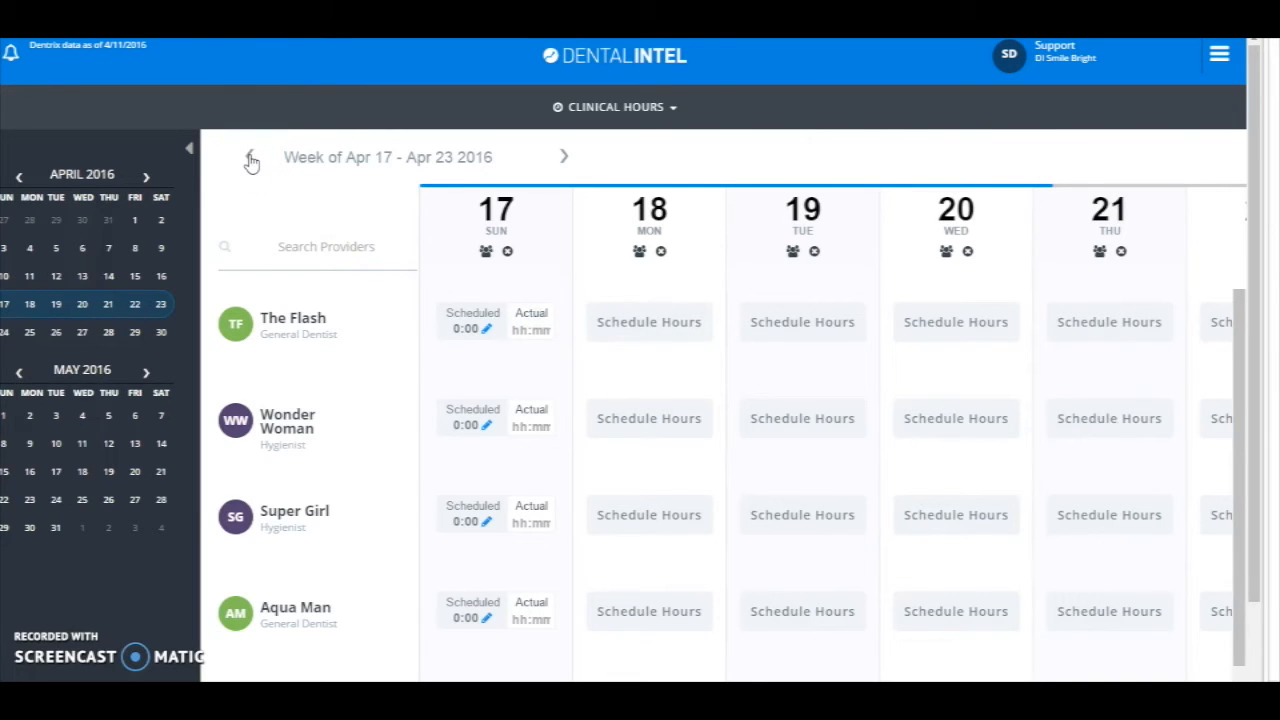
Step: Go back to the Apr 10 – Apr 16 week of the clinical hours schedule
click(250, 156)
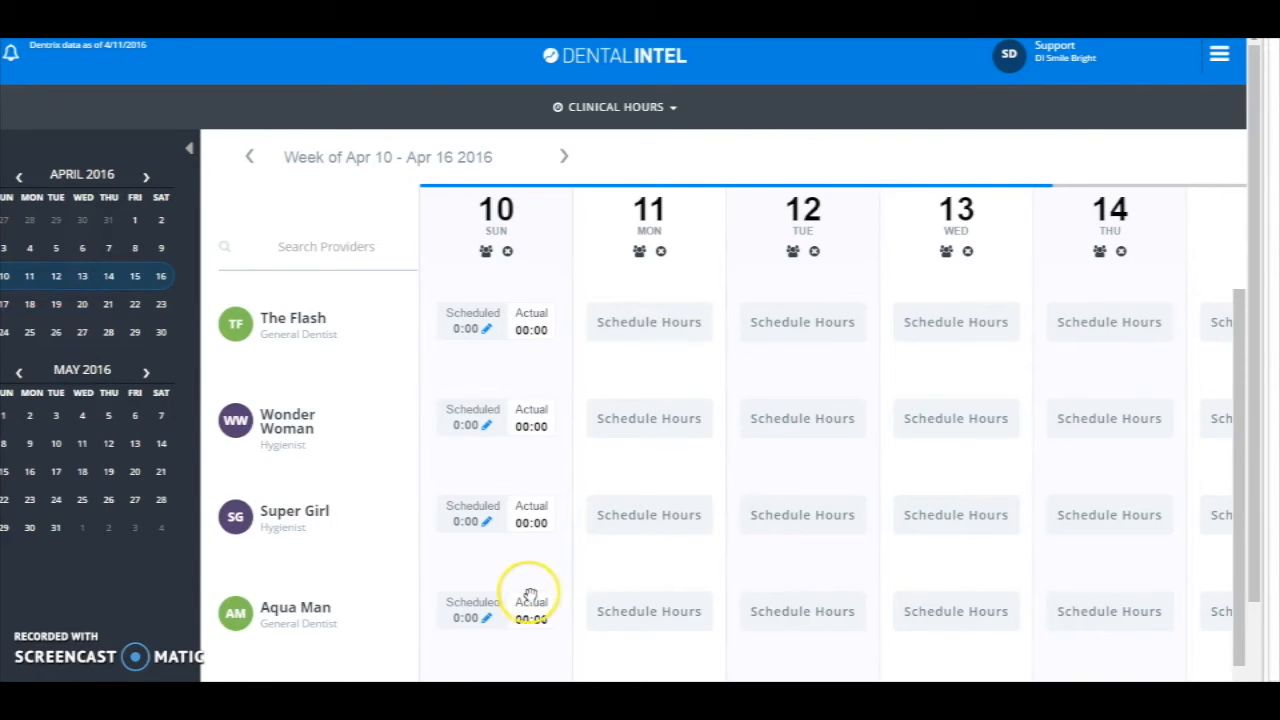
mouse_move(316, 336)
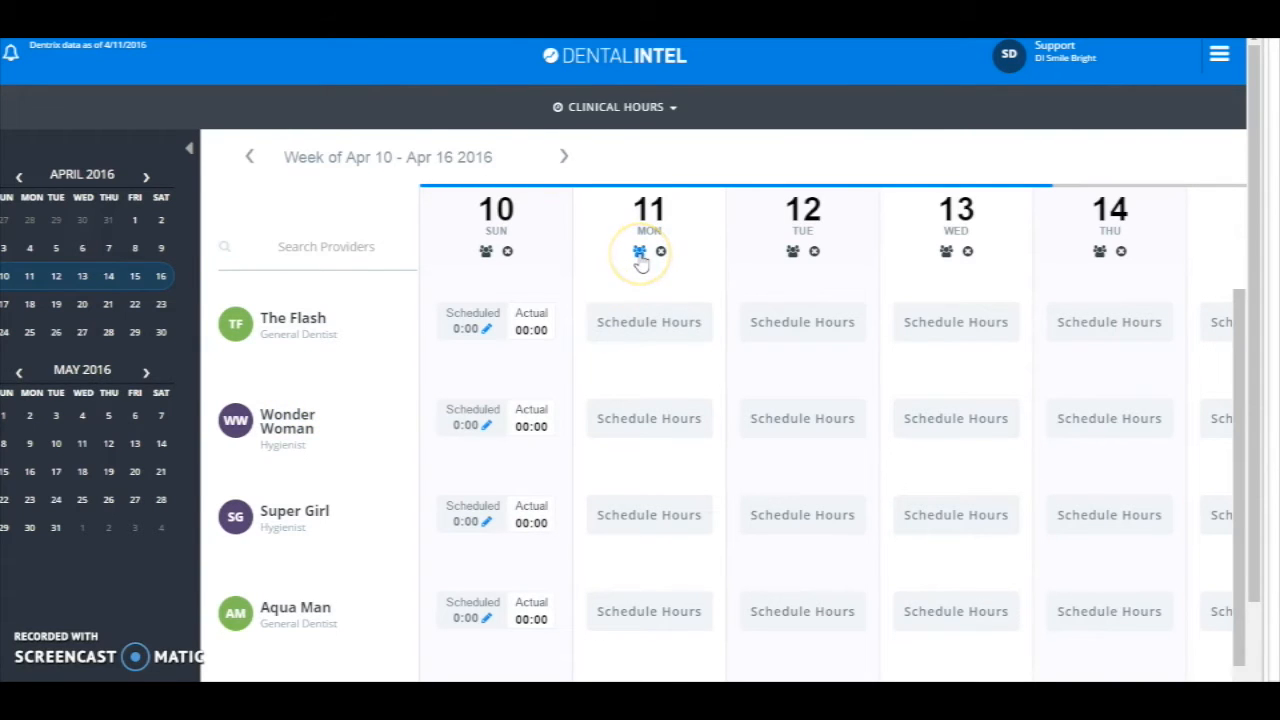
Step: Bulk-schedule all providers for 08:00 hours on Monday the 11th, repeating every Monday
click(638, 252)
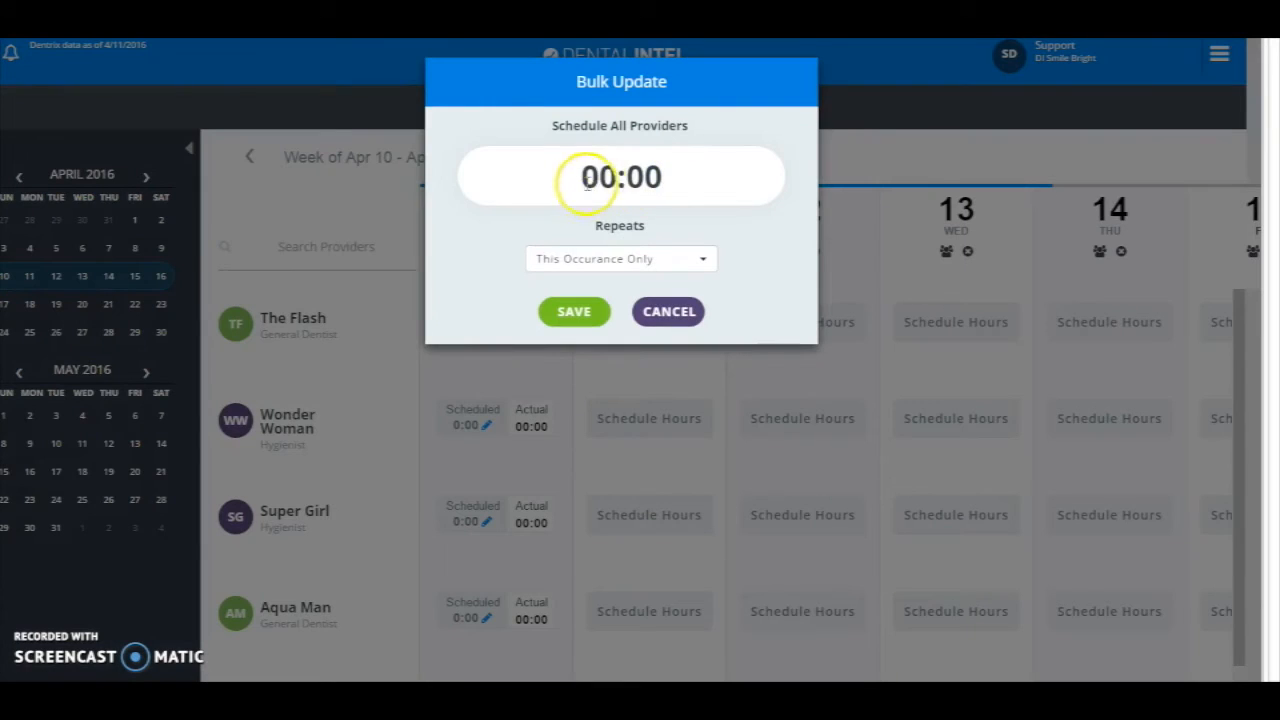
text(08)
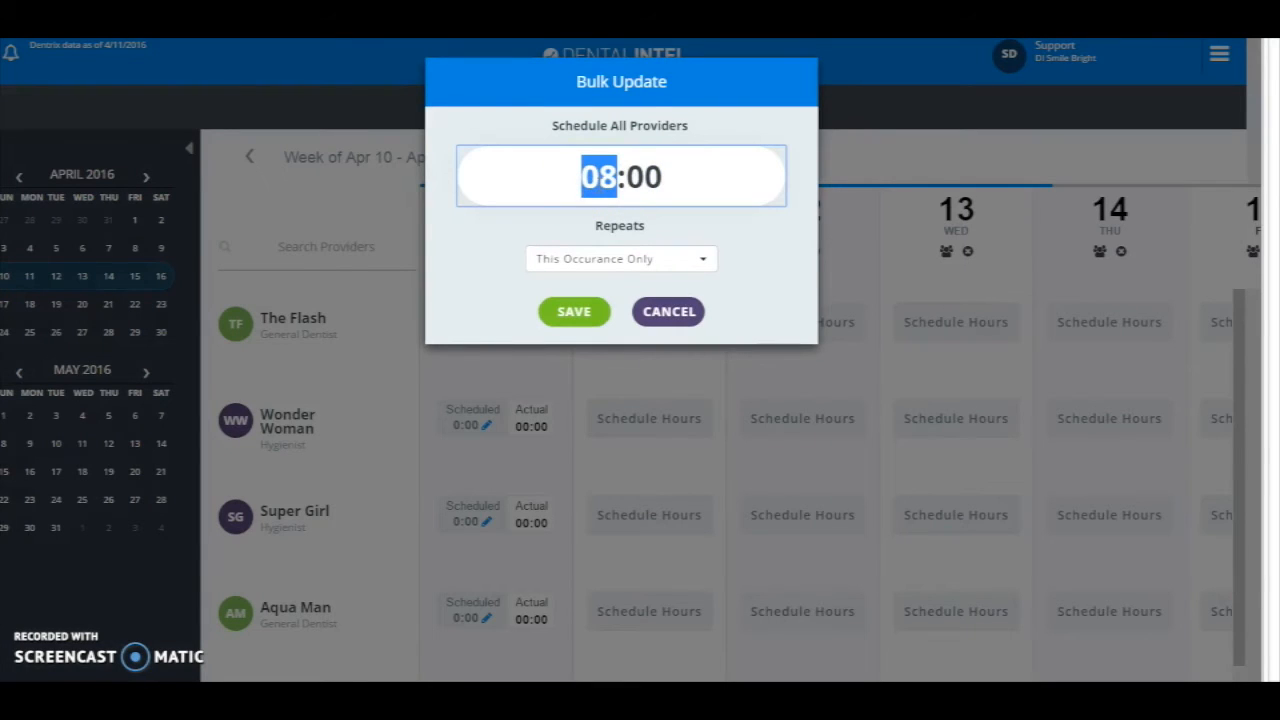
click(620, 258)
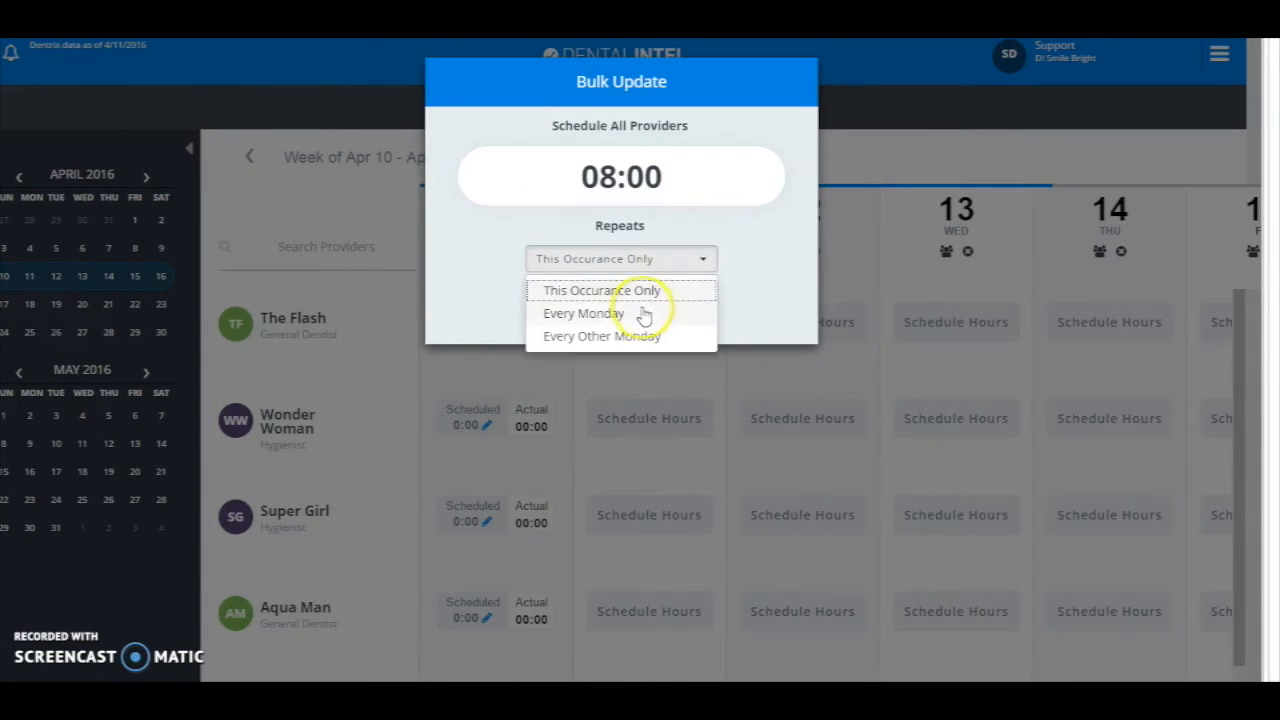
click(584, 312)
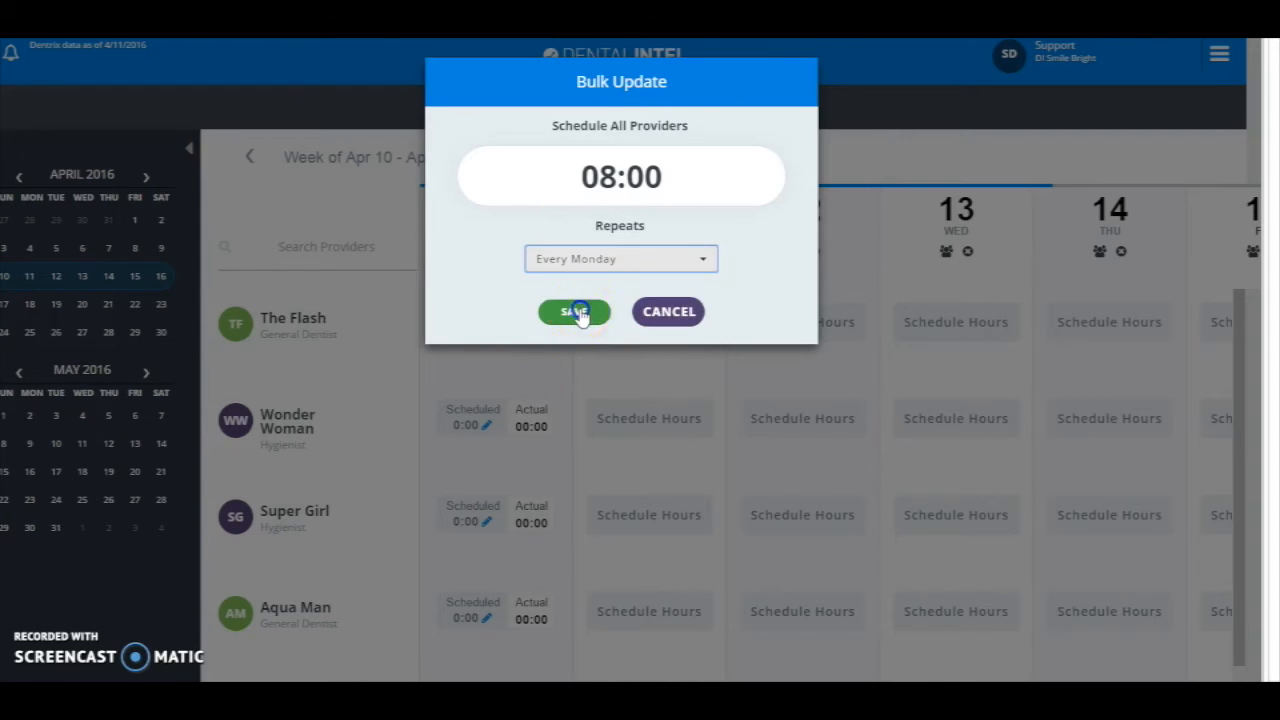
click(572, 312)
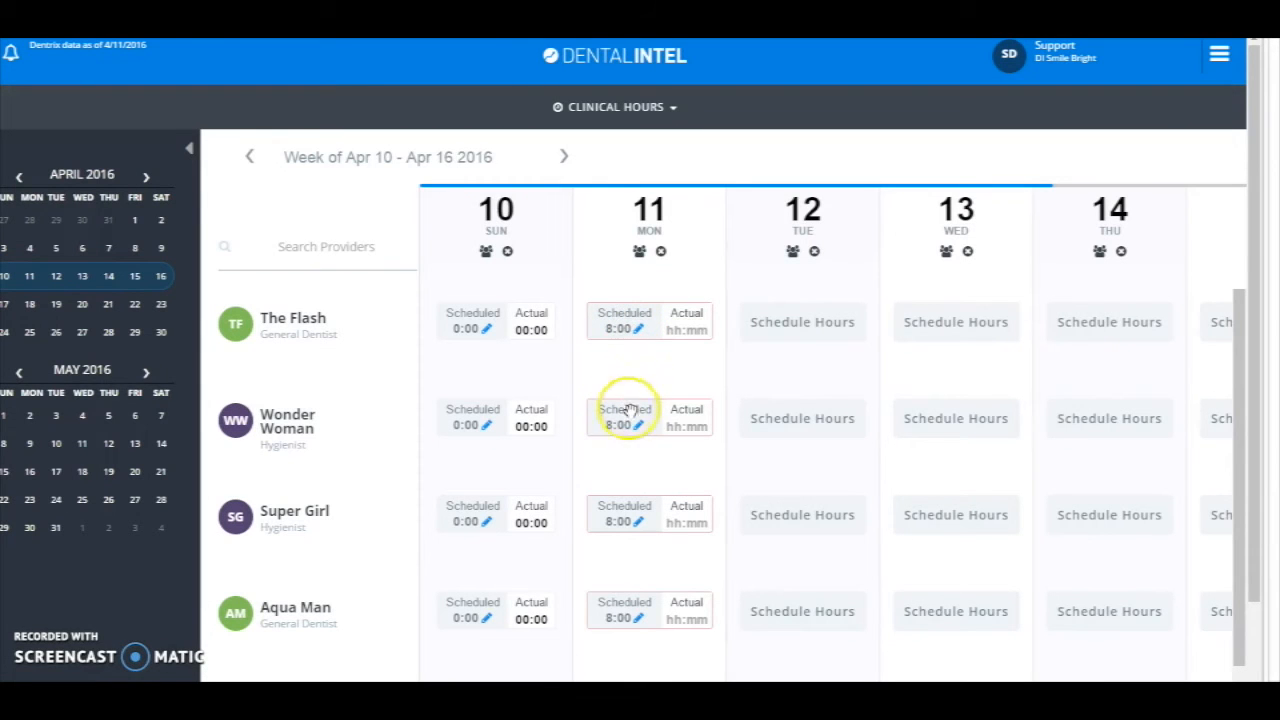
mouse_move(1254, 398)
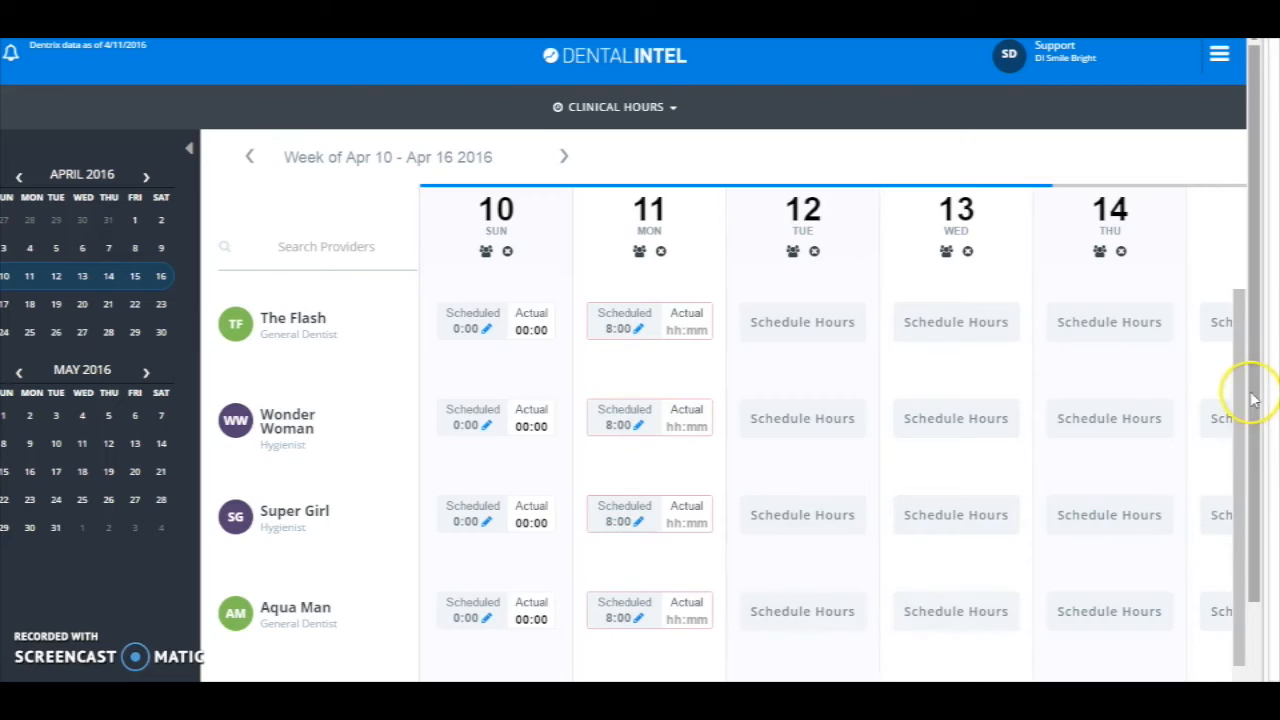
mouse_move(708, 356)
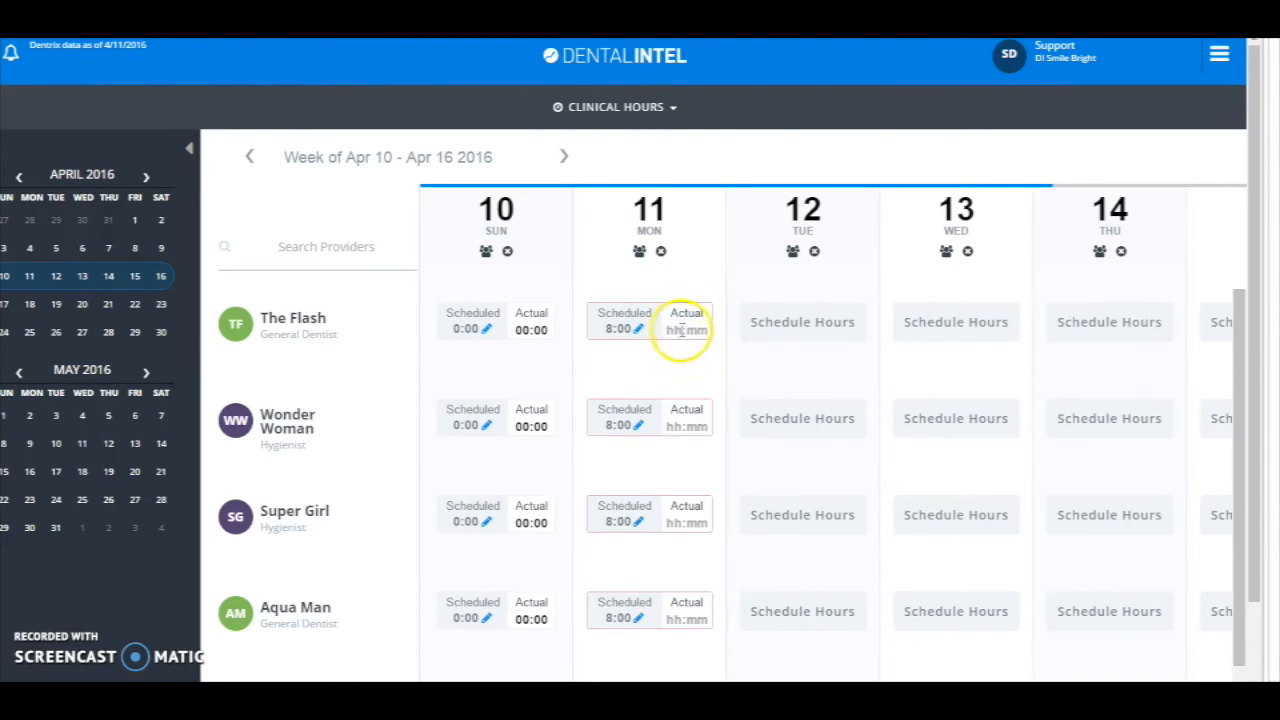
mouse_move(704, 270)
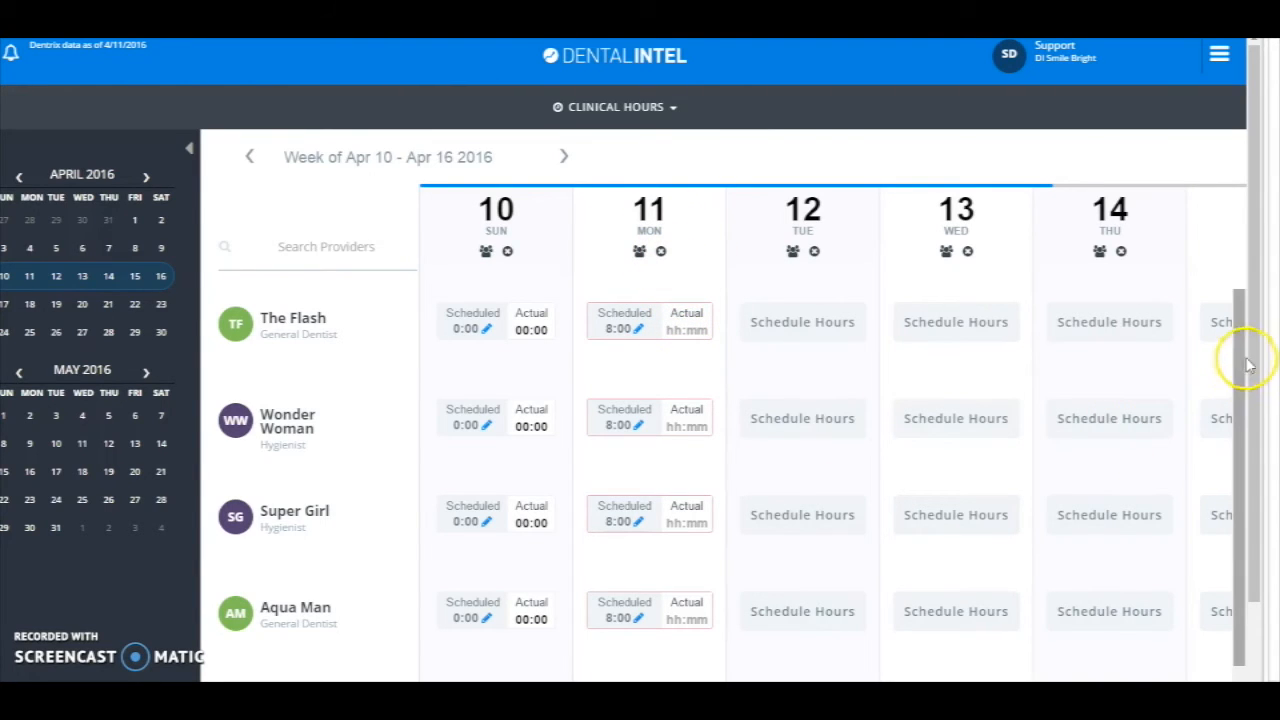
mouse_move(1248, 388)
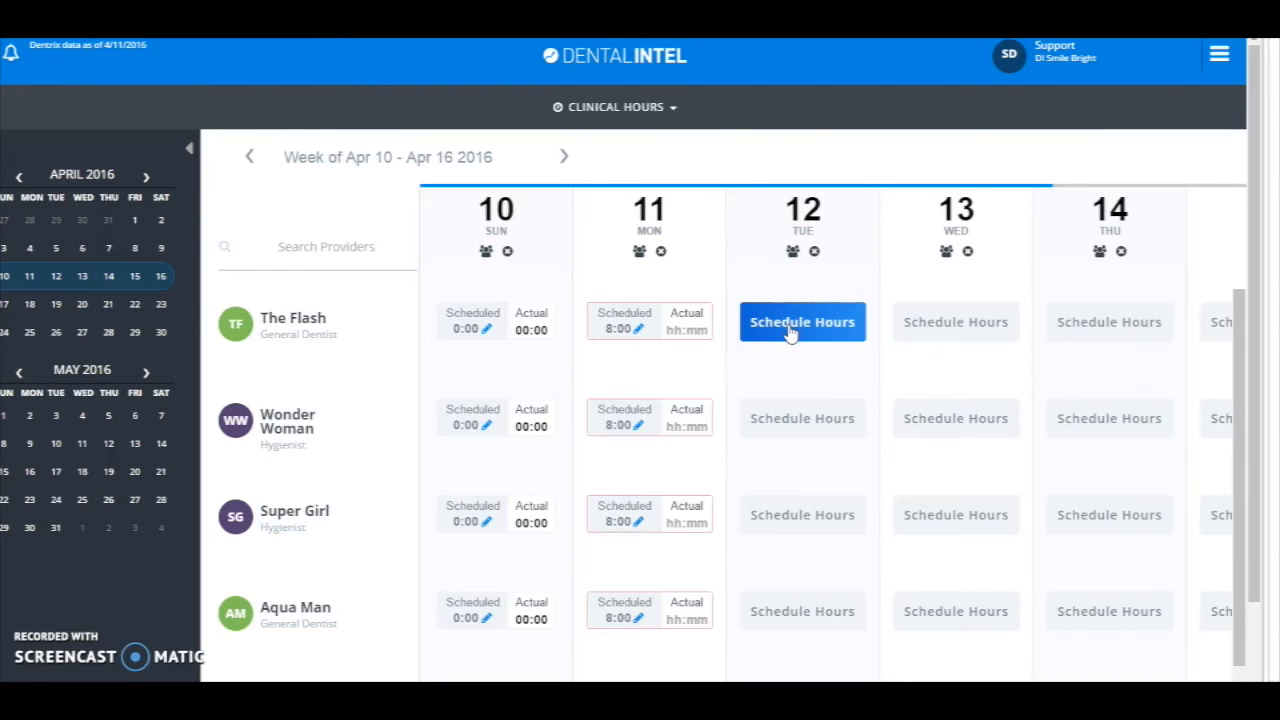
Step: Schedule The Flash for 04:00 hours on Tuesday the 12th, repeating every other Tuesday
click(802, 320)
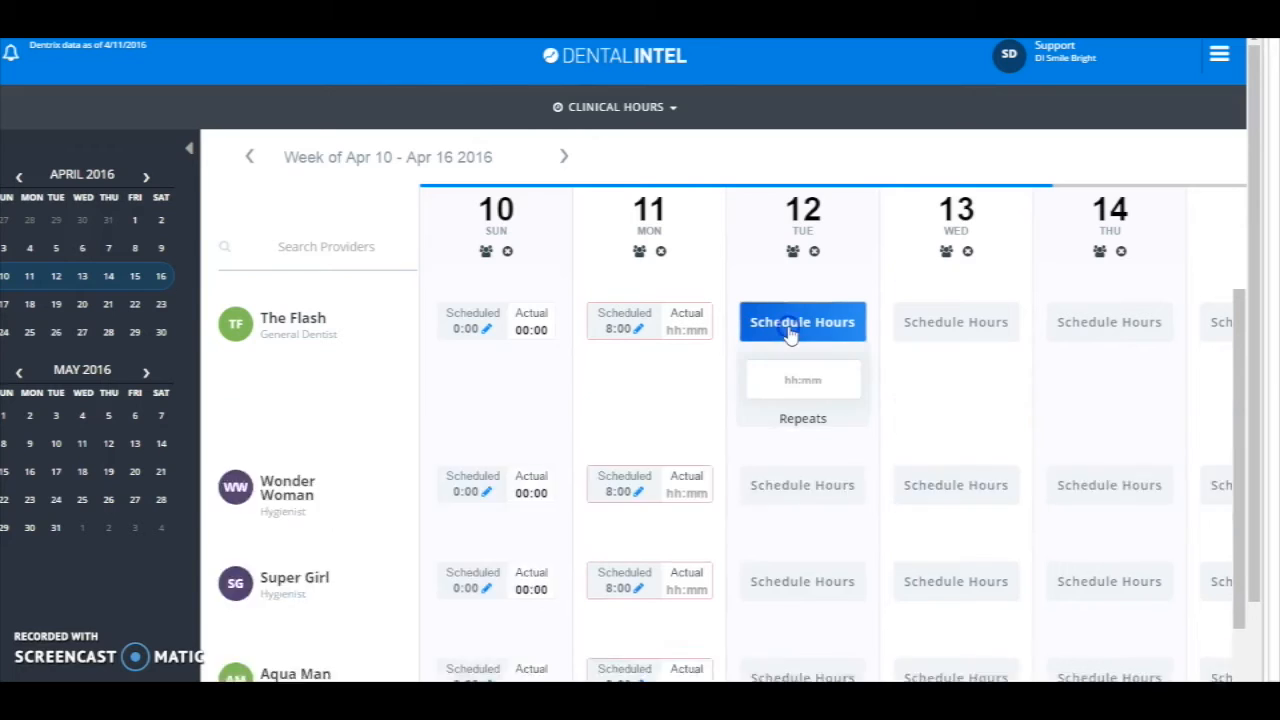
click(802, 380)
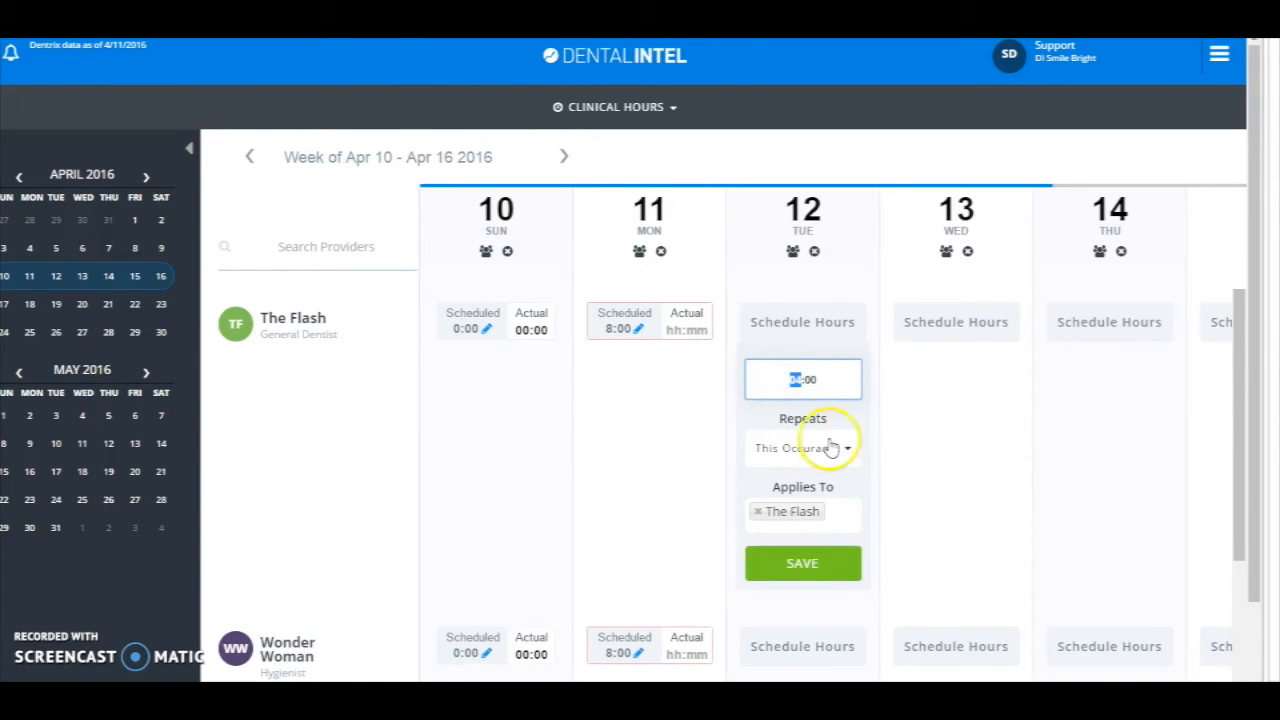
click(802, 448)
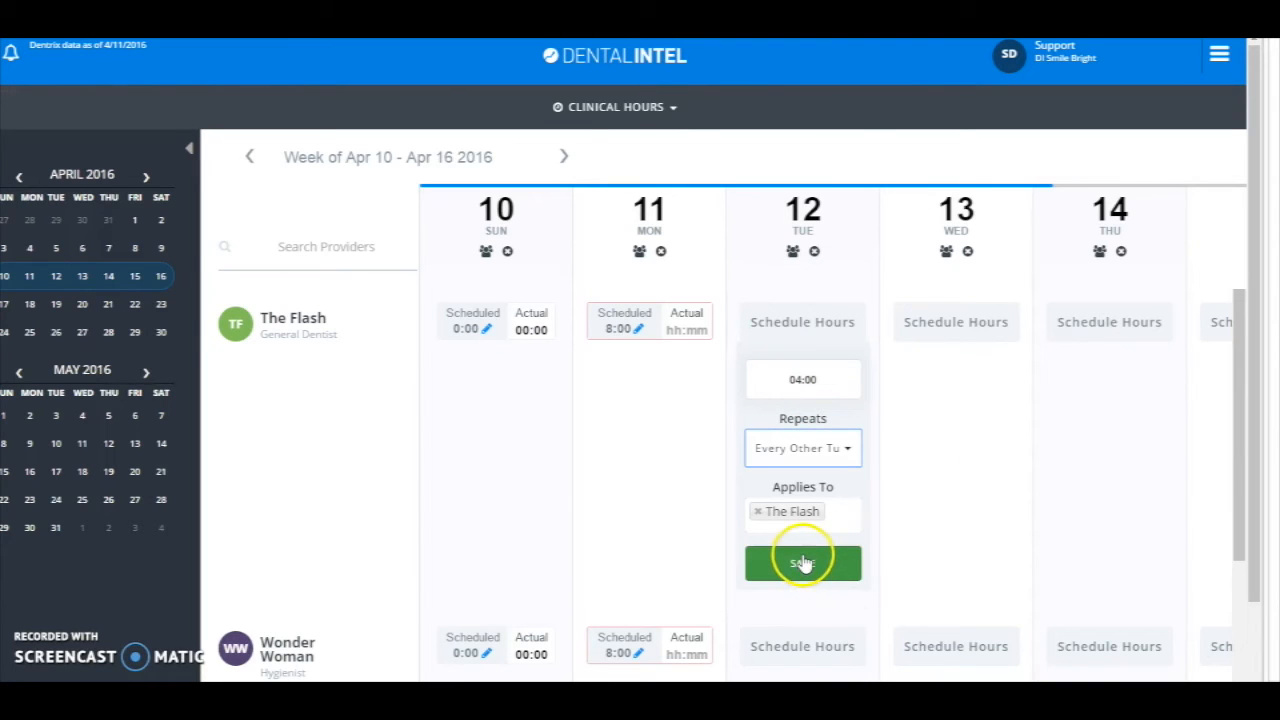
click(802, 562)
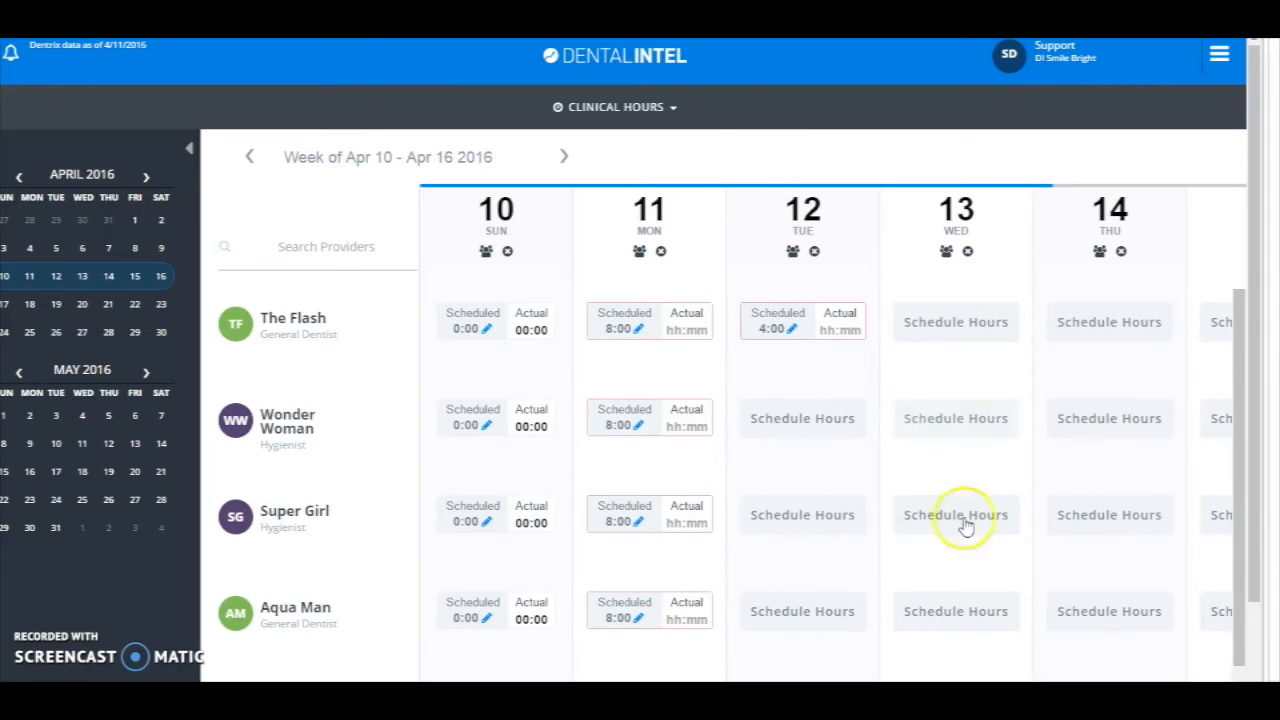
Step: Schedule 06:00 weekly Tuesday hours for Wonder Woman, applying them to Super Girl and Invisible Woman too
scroll(down, 3)
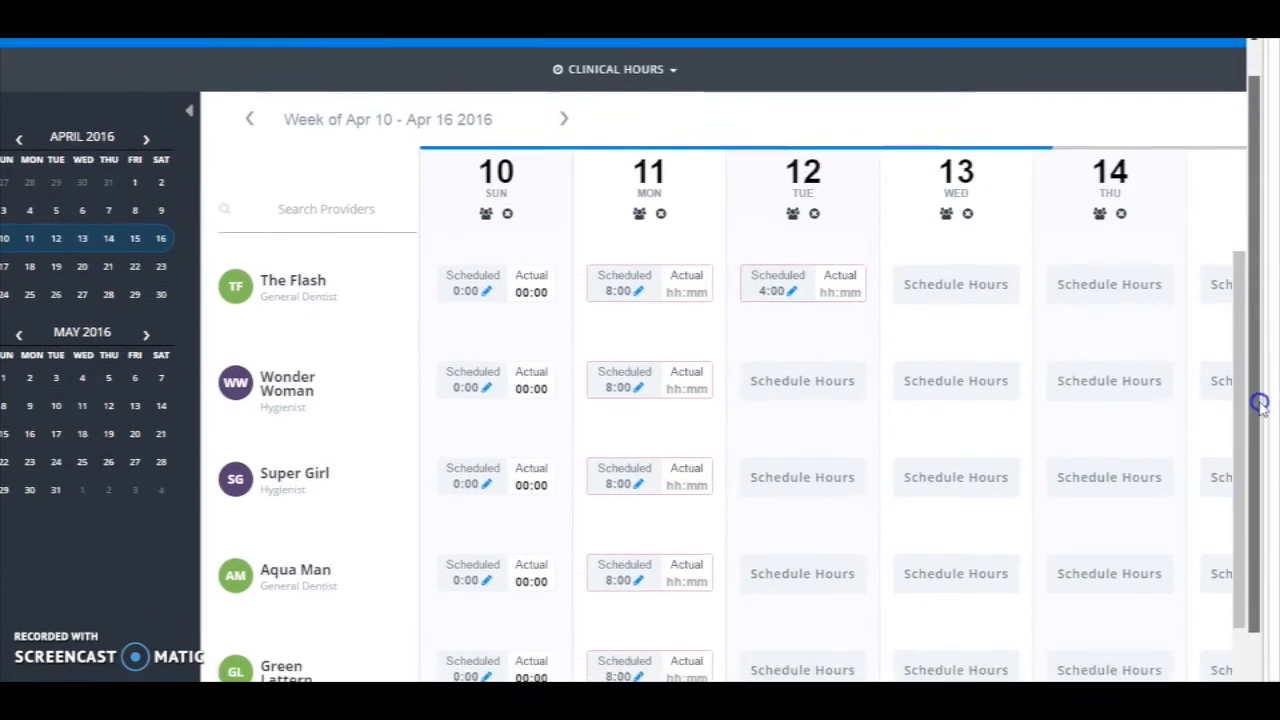
scroll(down, 3)
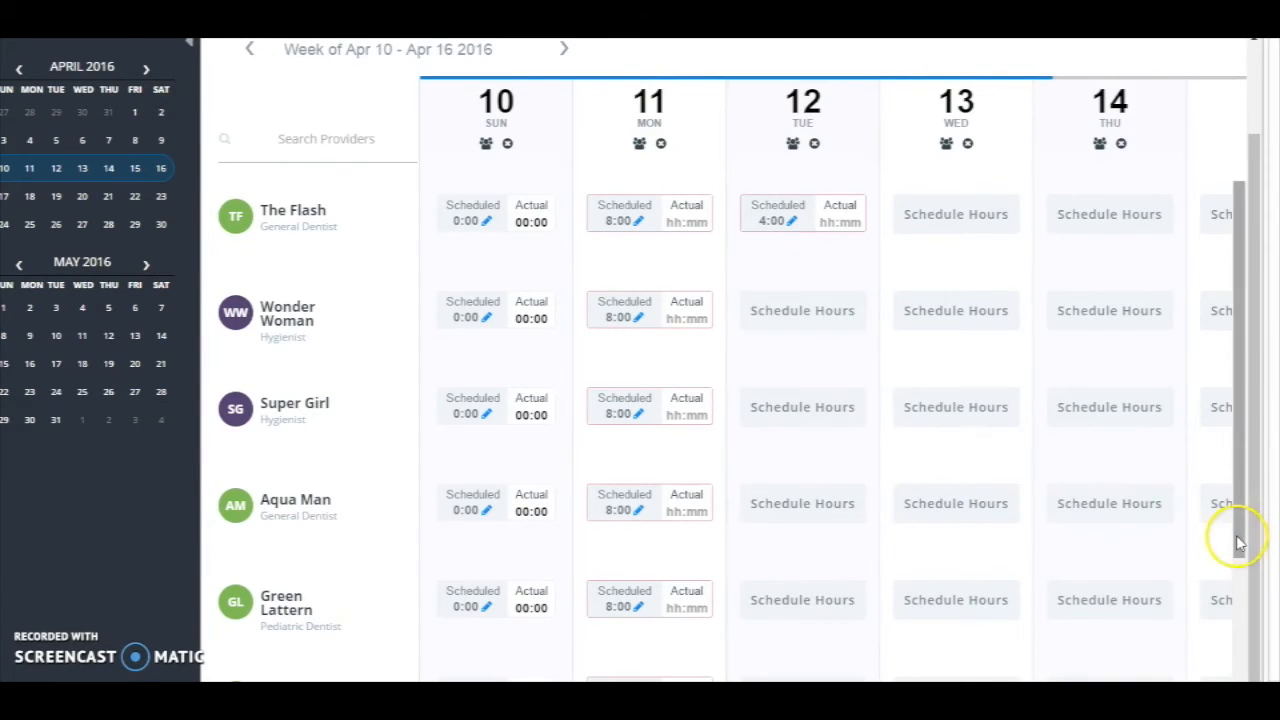
click(802, 310)
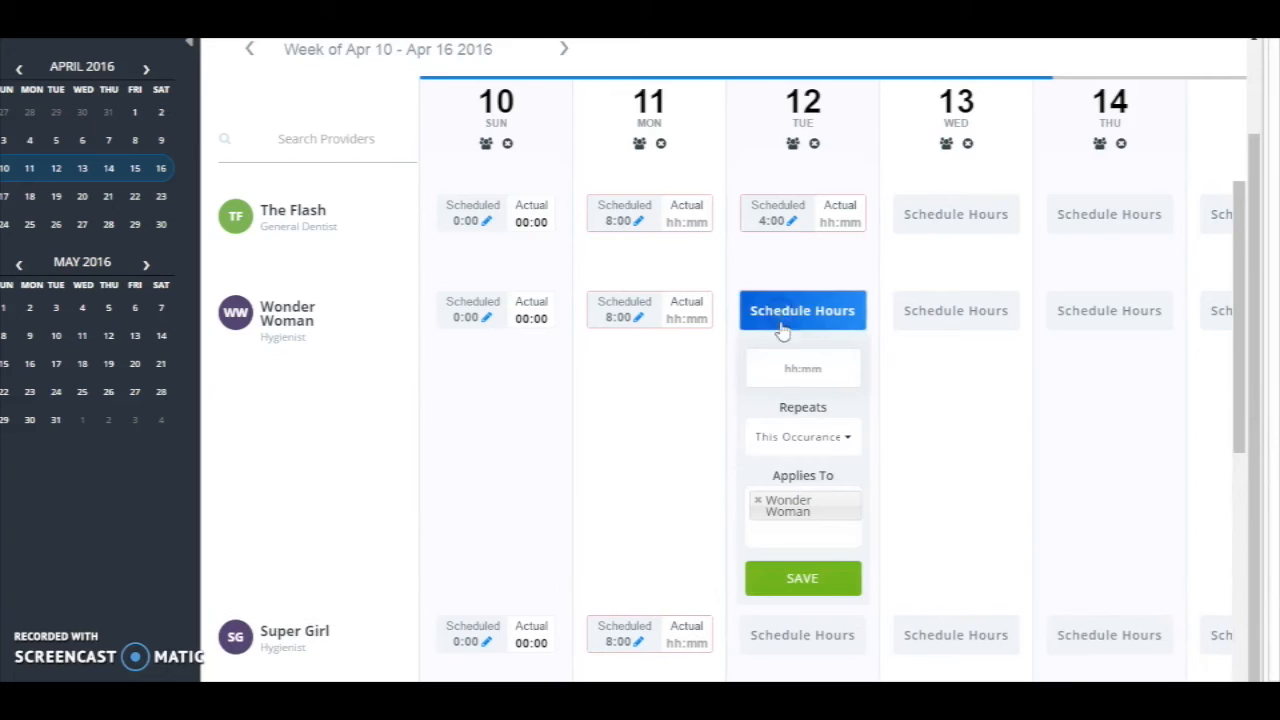
click(802, 368)
text(06:00)
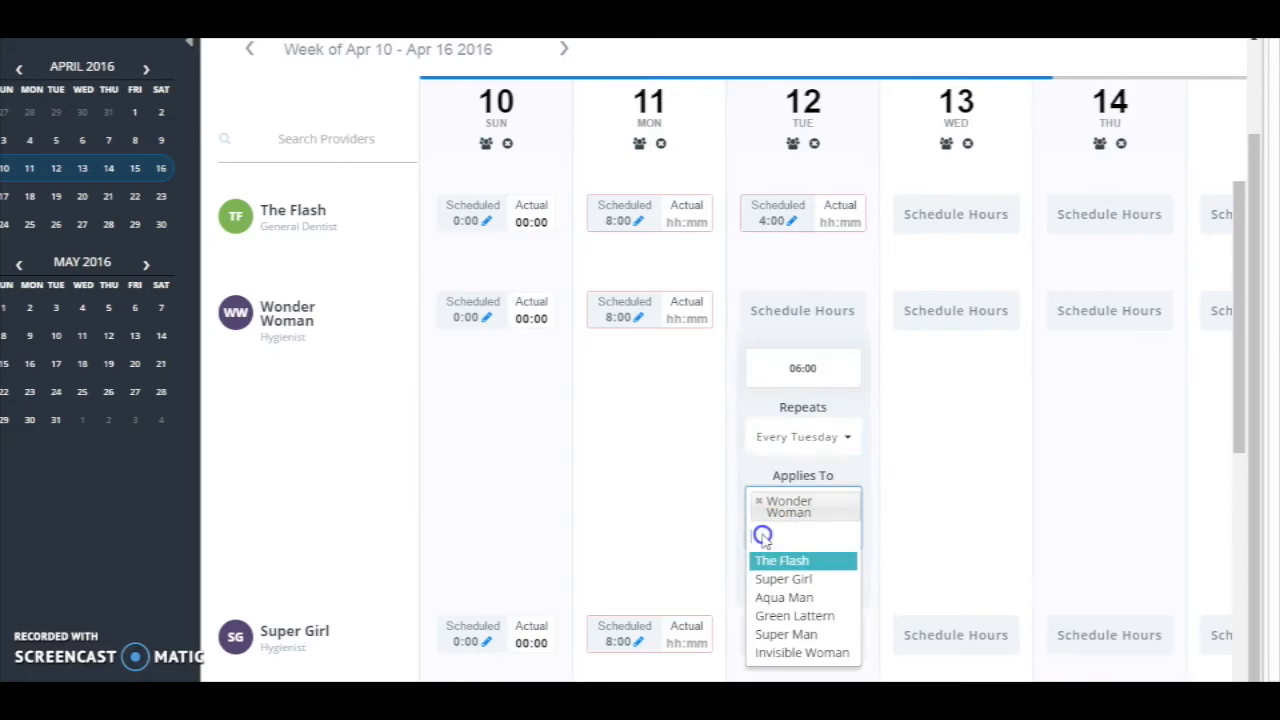
mouse_move(784, 580)
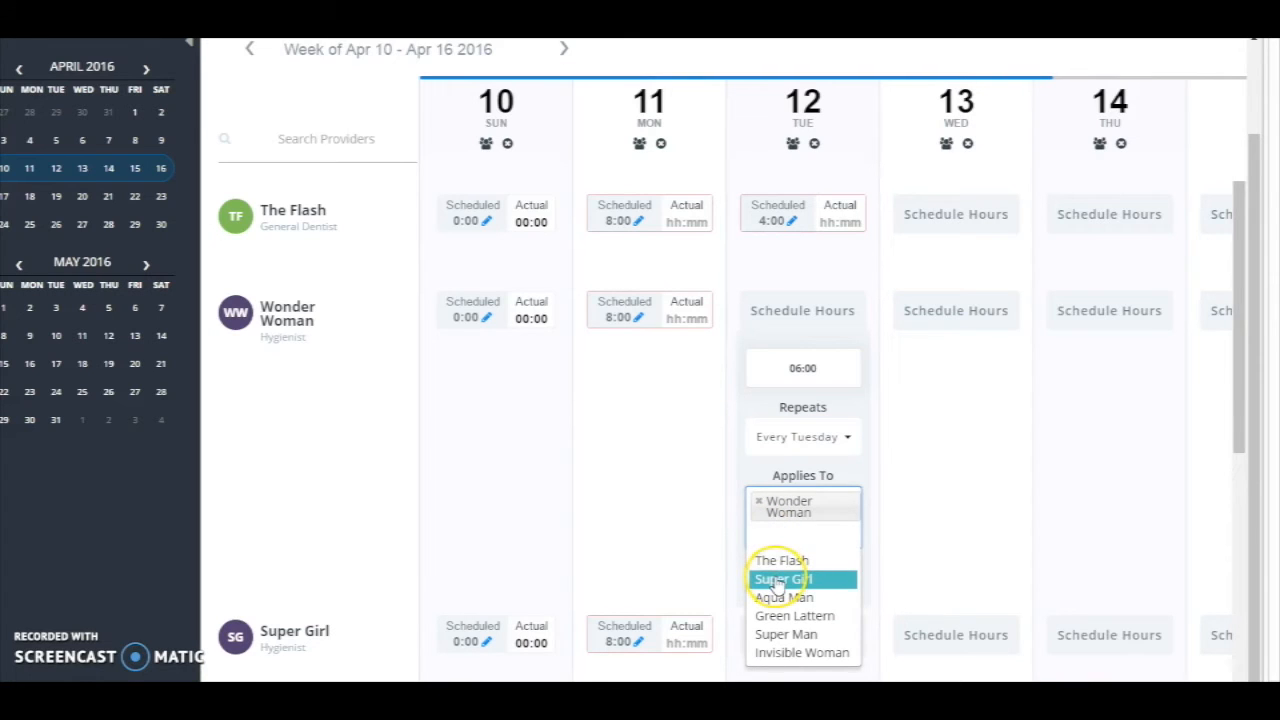
click(784, 580)
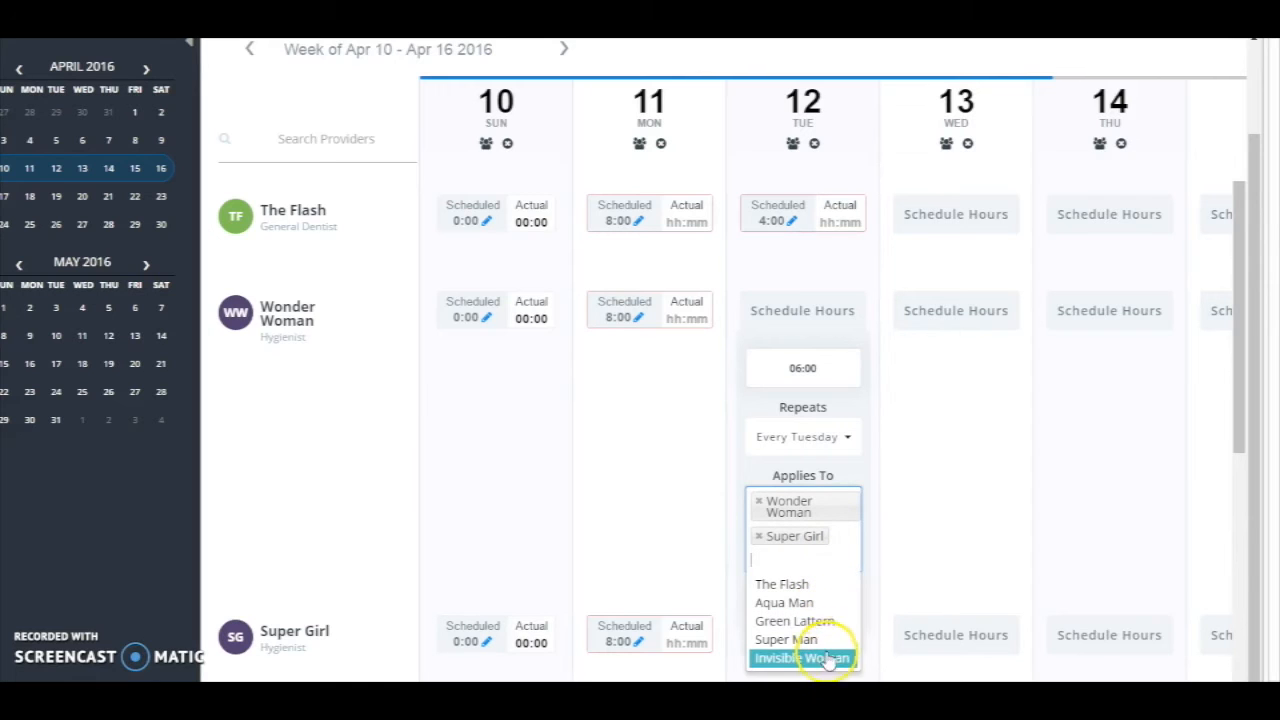
click(802, 656)
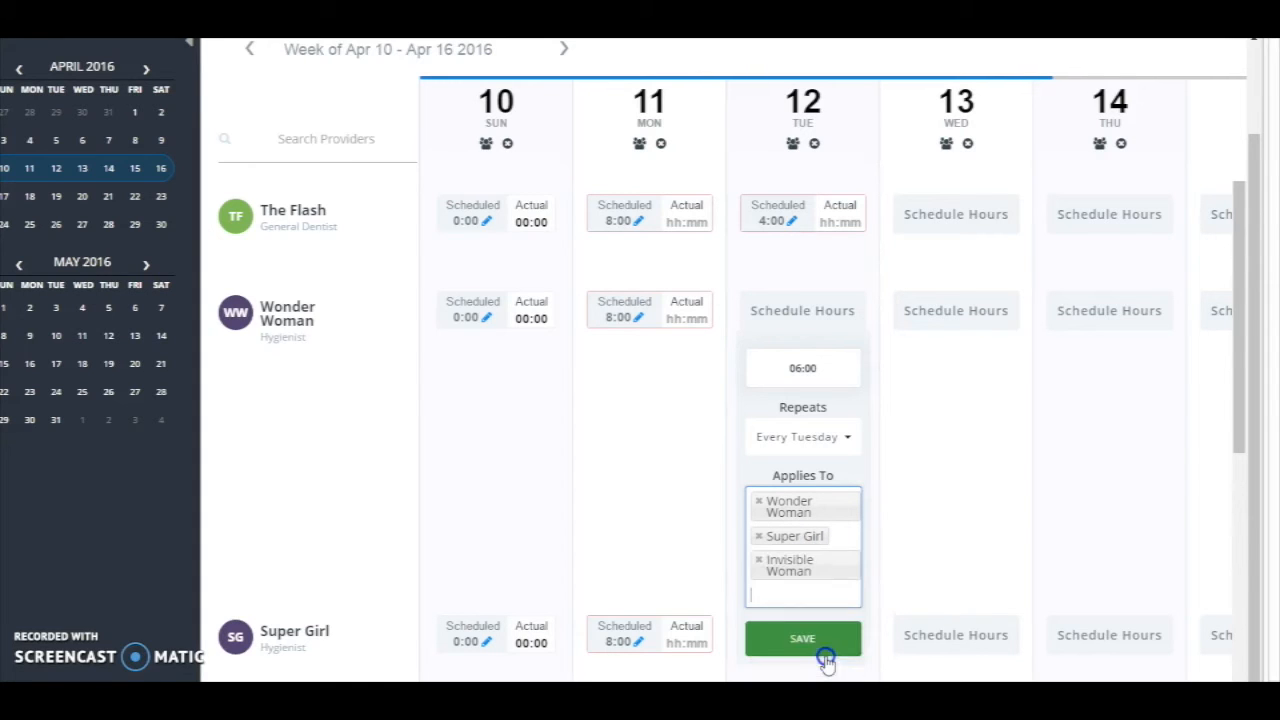
click(802, 638)
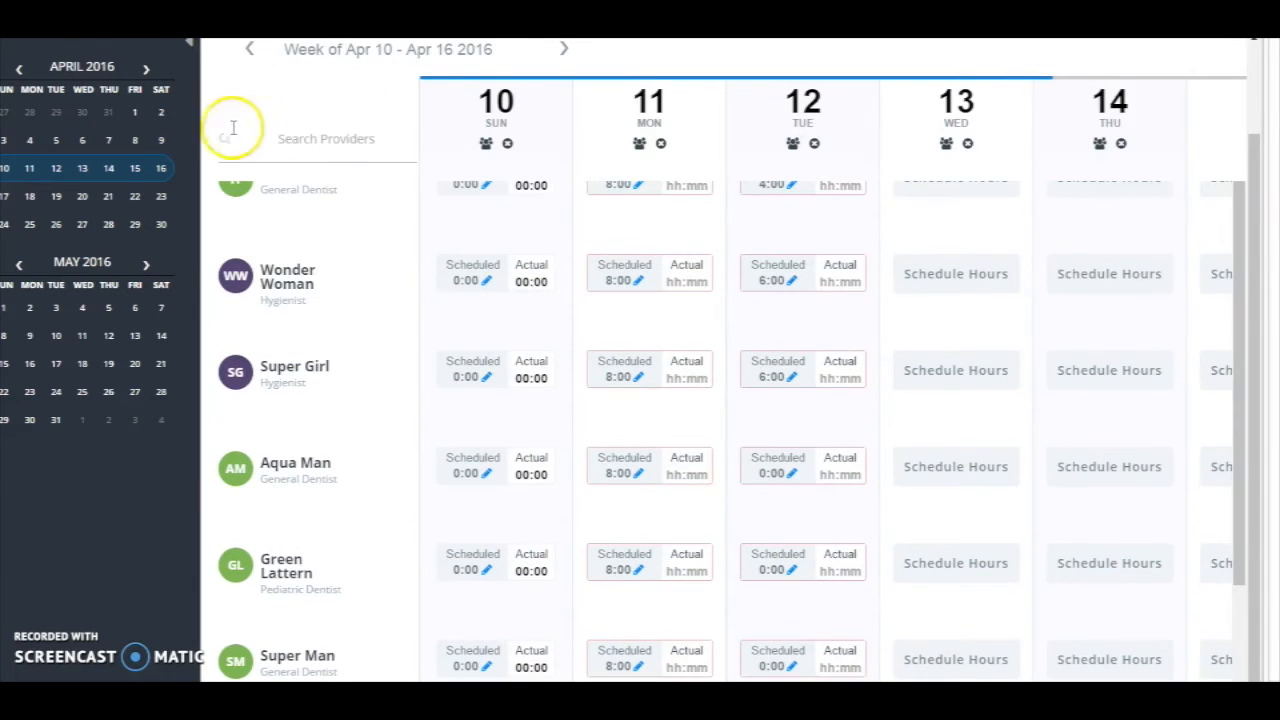
click(564, 48)
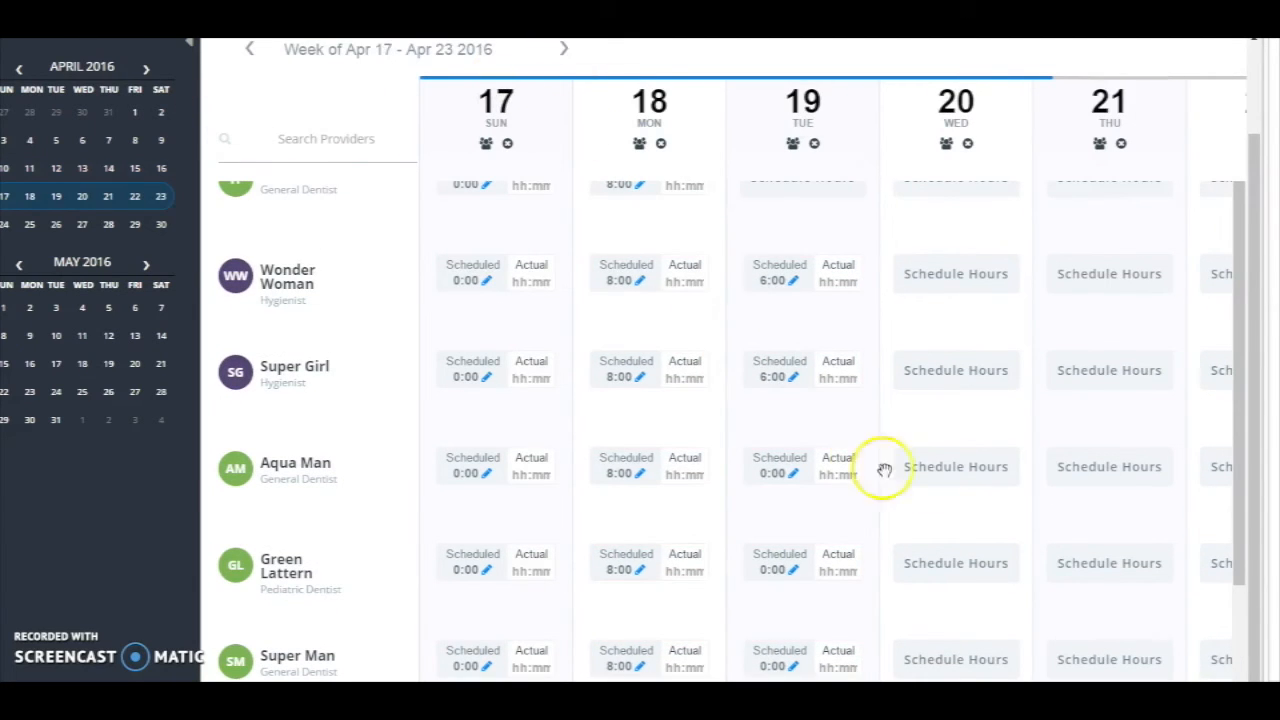
scroll(down, 3)
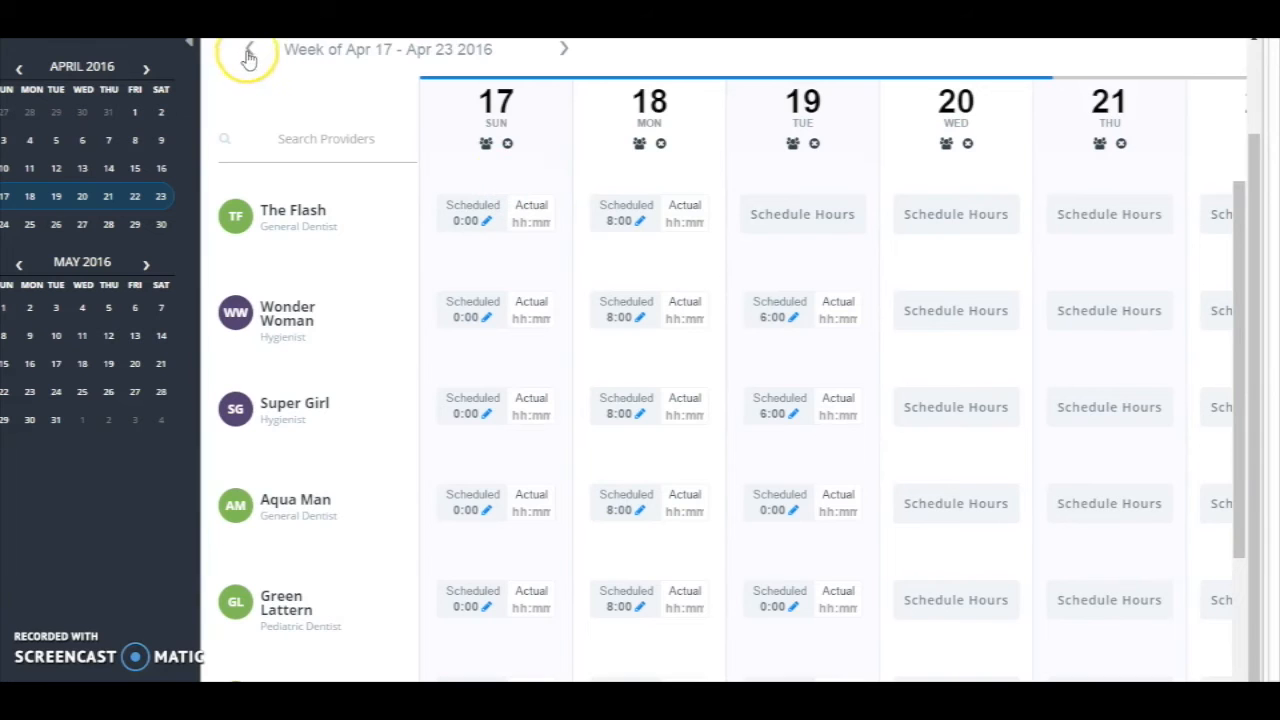
click(248, 48)
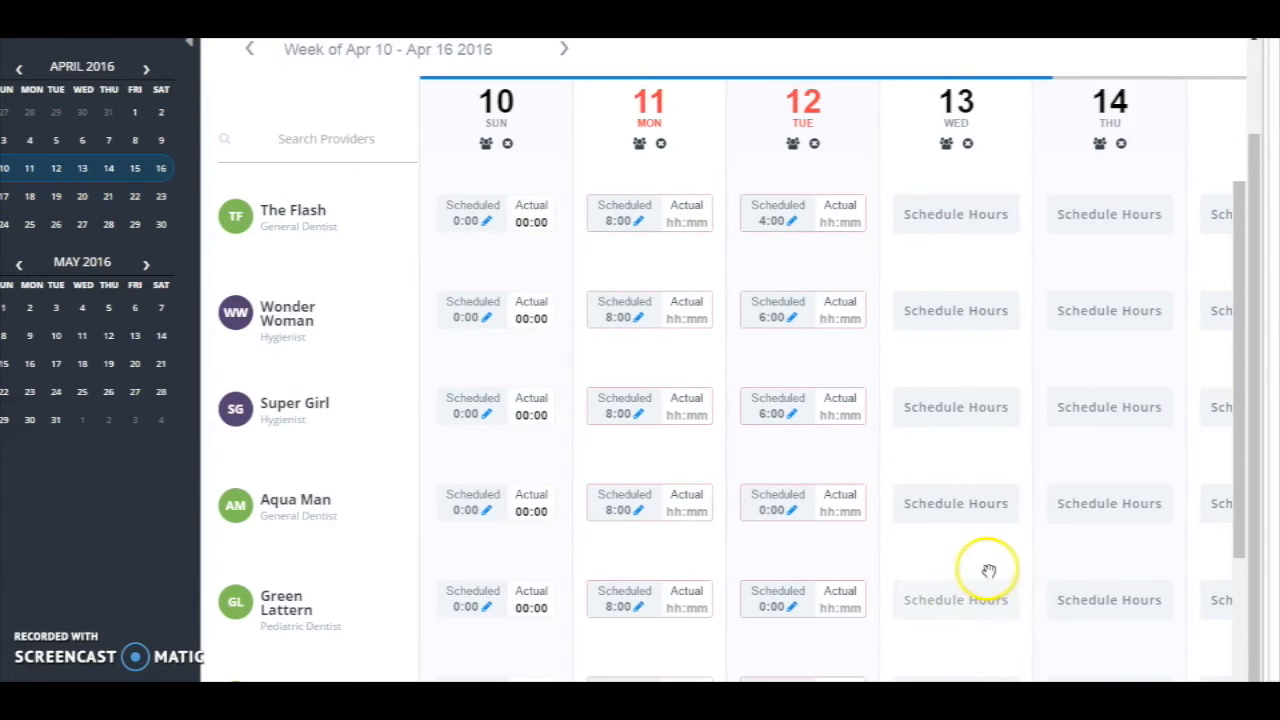
scroll(right, 3)
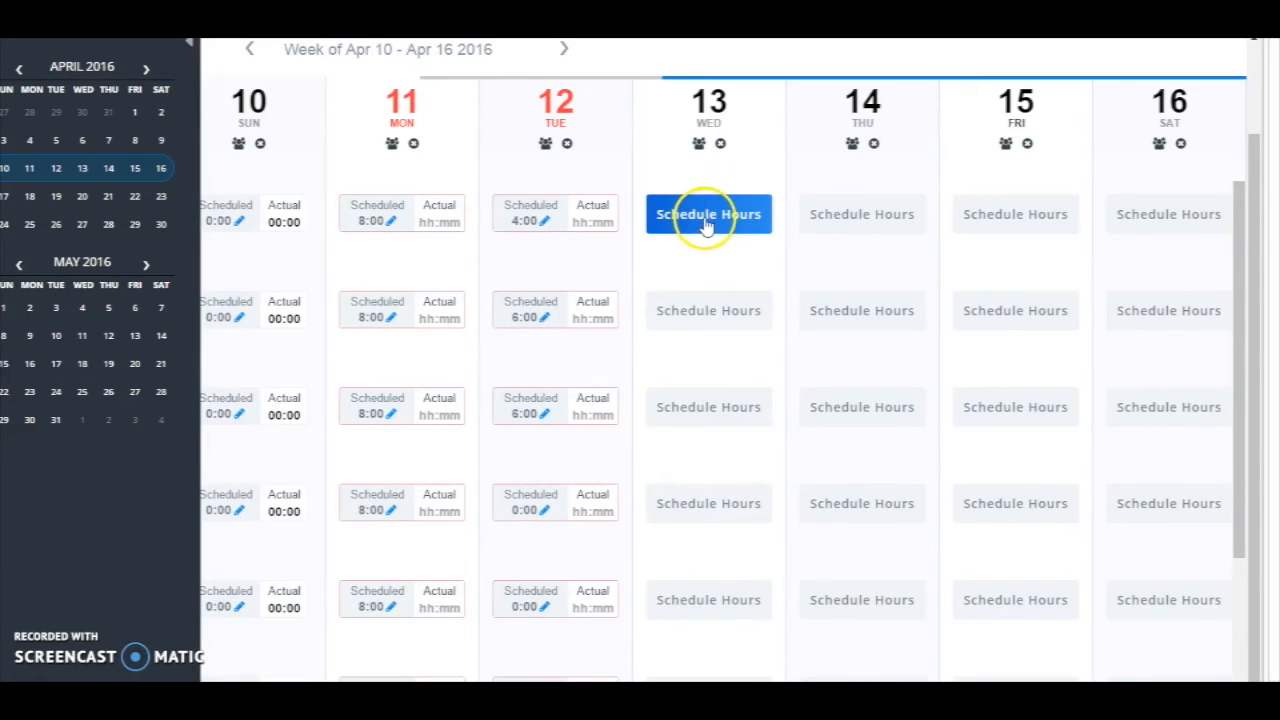
Step: Schedule The Flash for 07:00 hours on Wednesday the 13th as a single occurrence
click(708, 214)
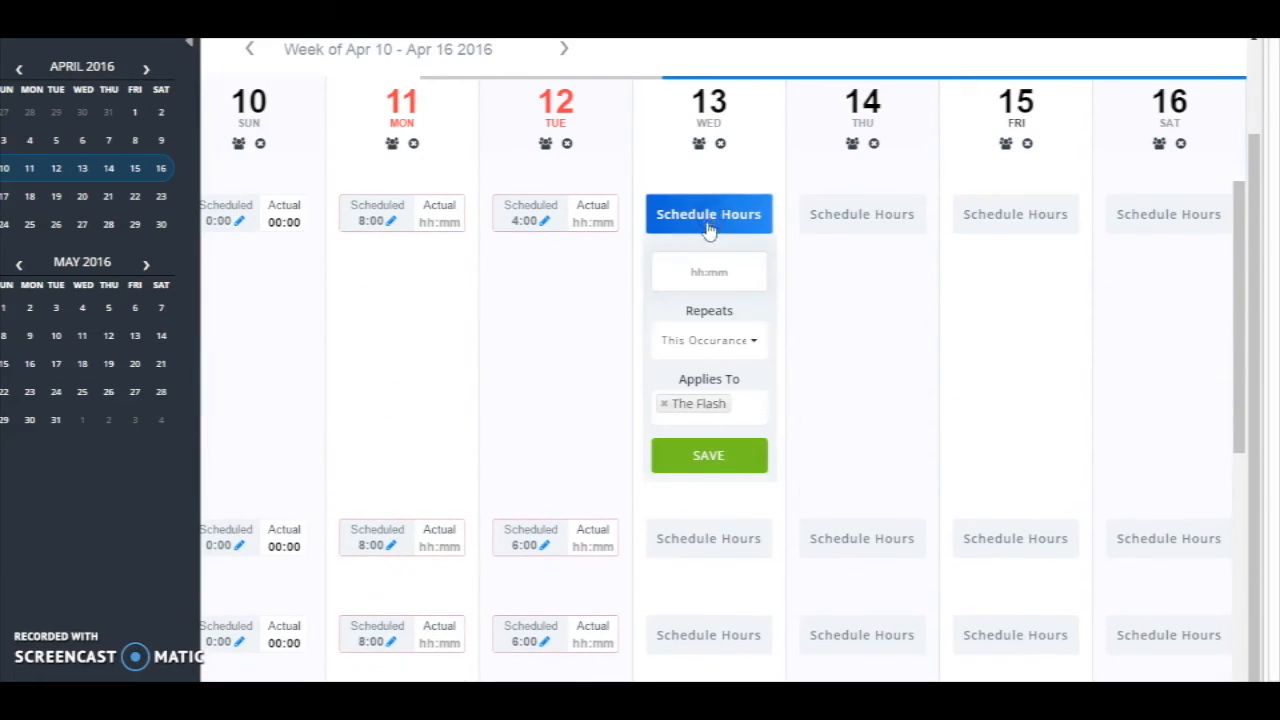
click(708, 272)
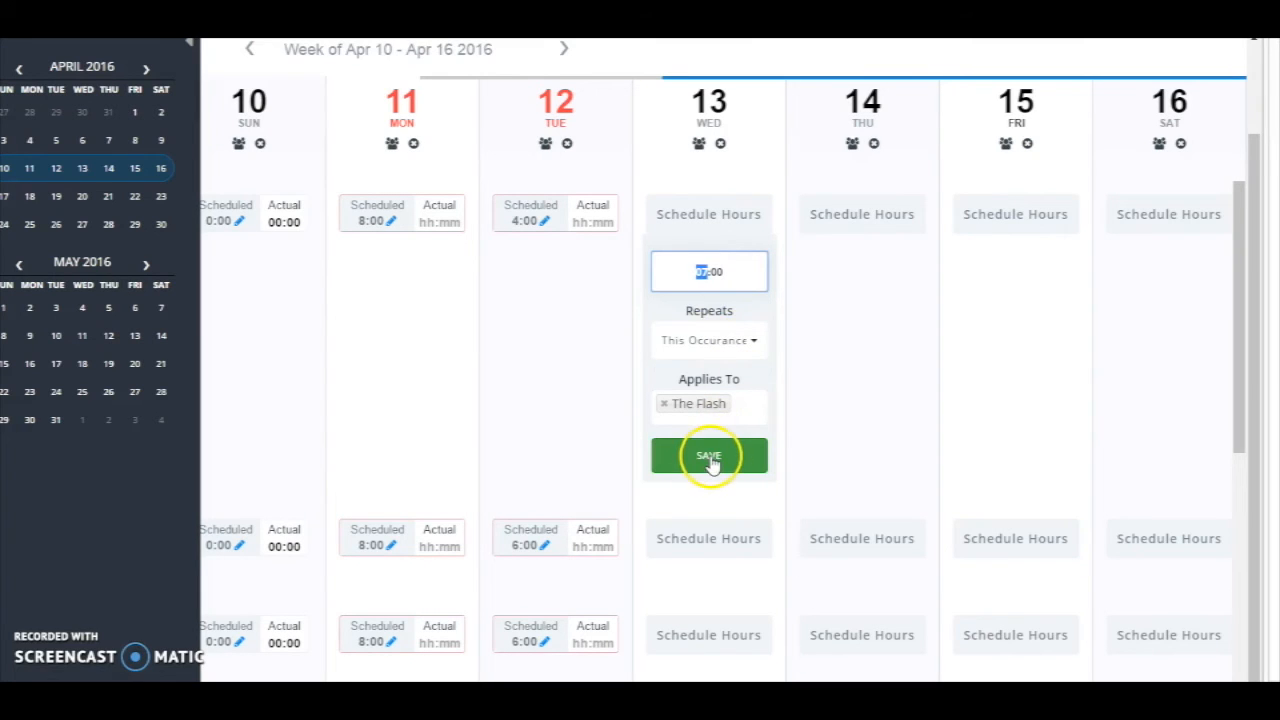
click(708, 456)
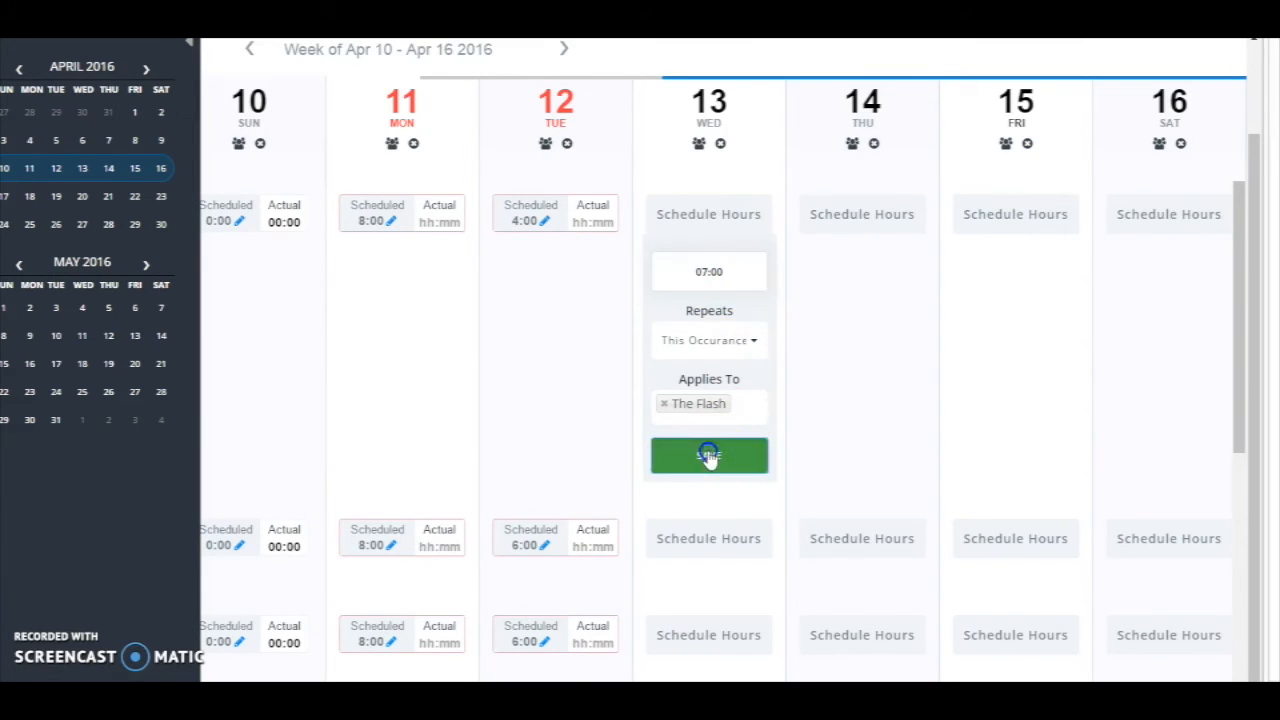
click(708, 456)
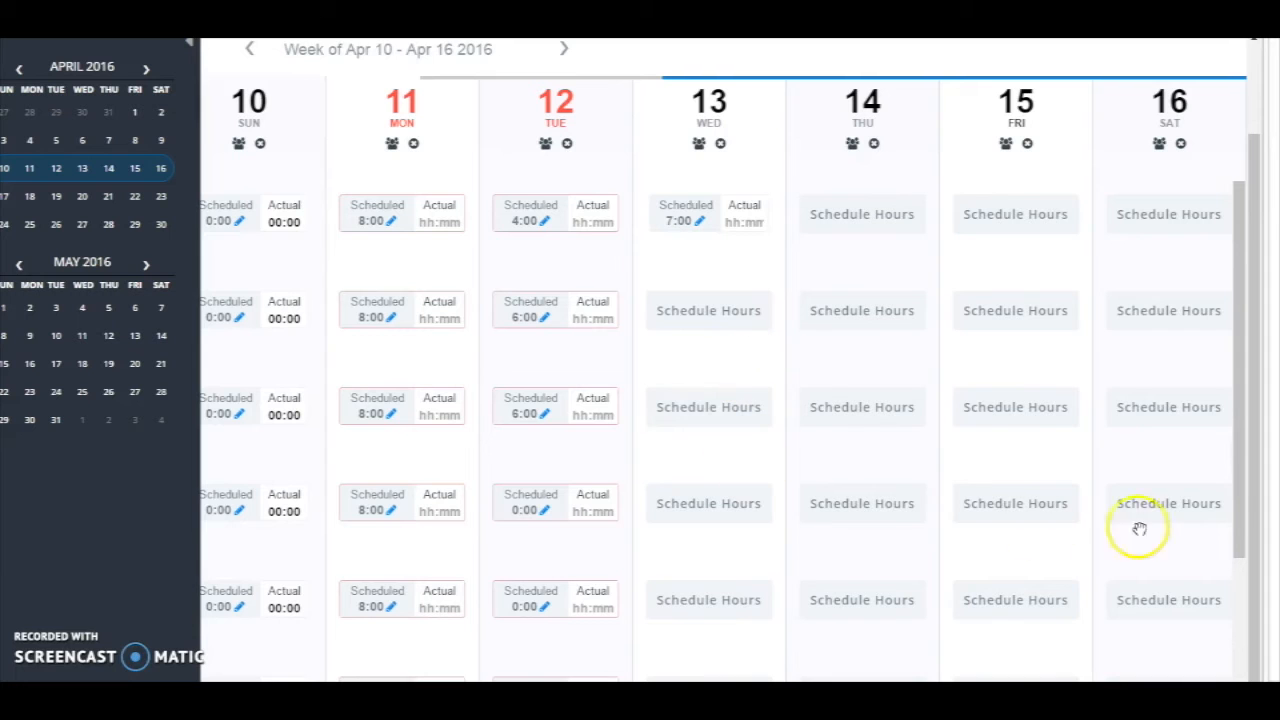
scroll(down, 3)
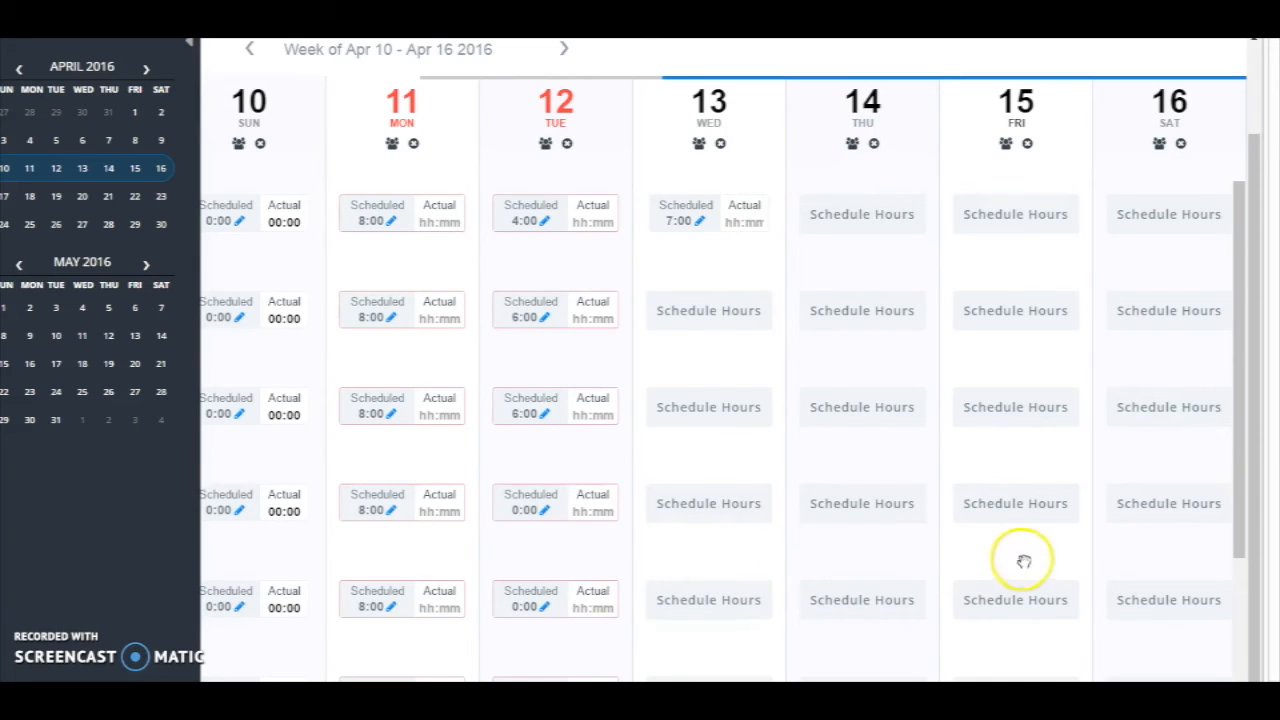
mouse_move(616, 500)
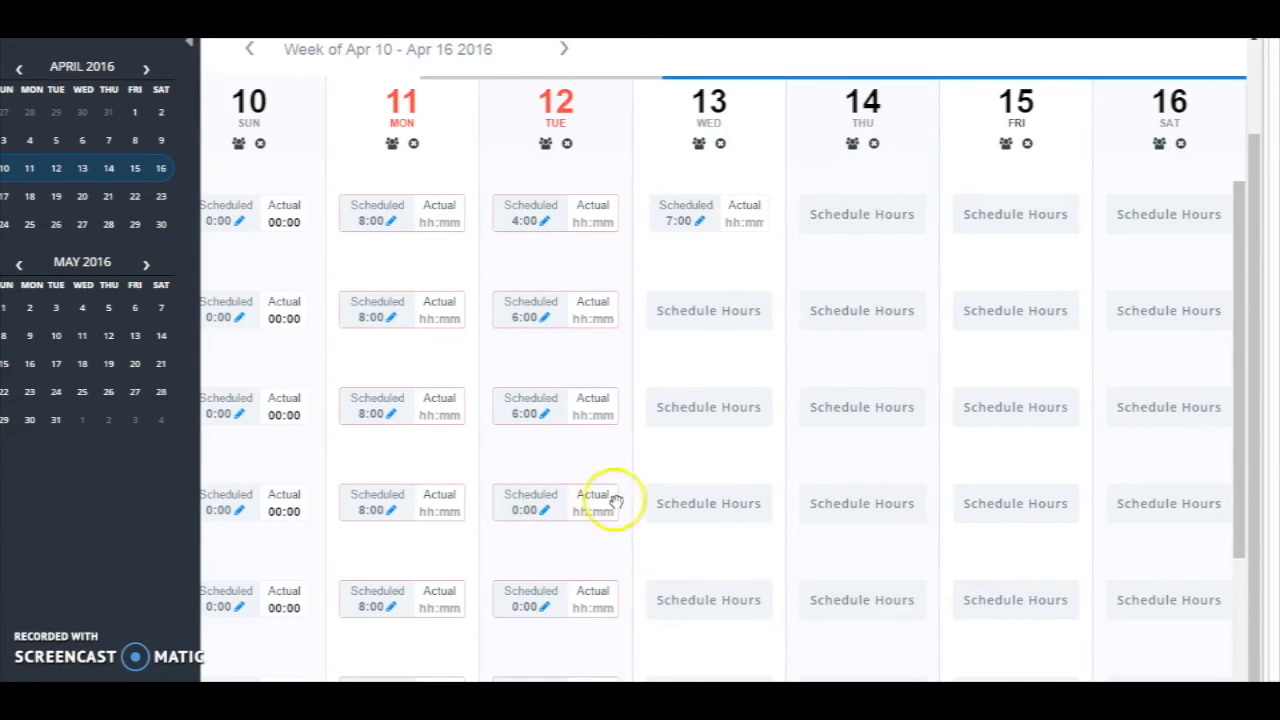
mouse_move(1048, 548)
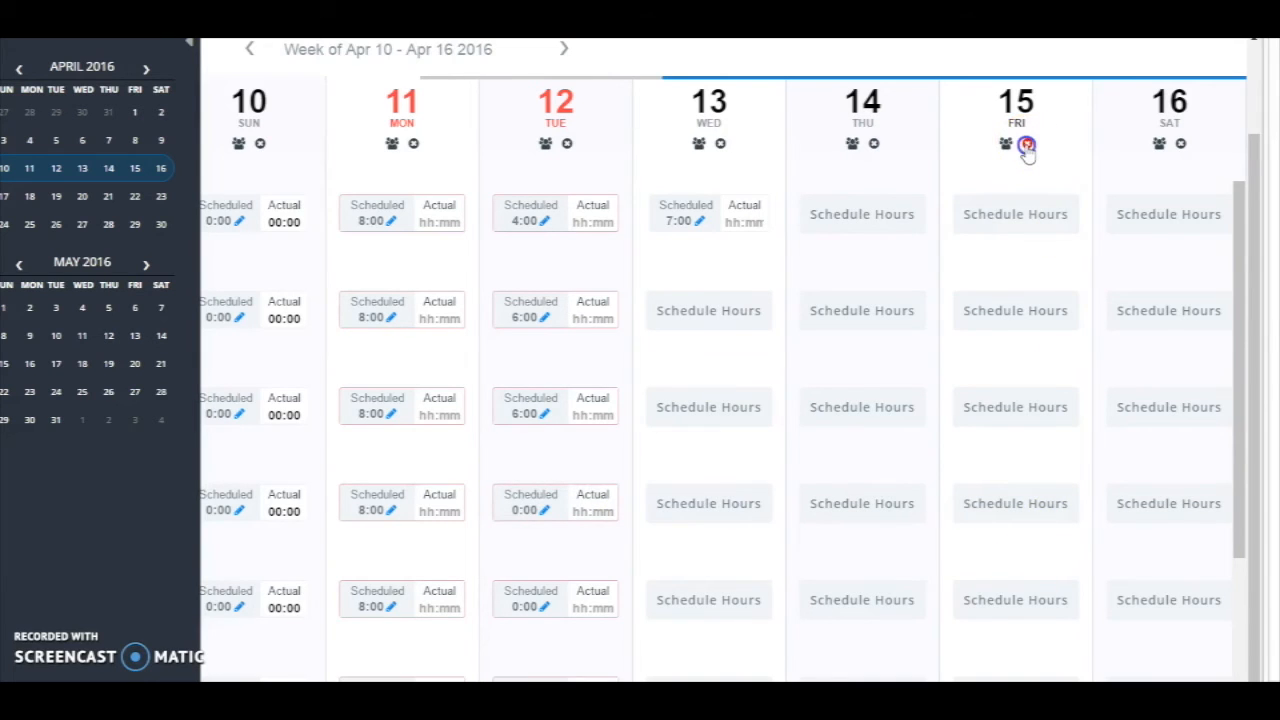
Step: Close the practice every Friday starting the 15th, and also on Saturday the 16th
click(1024, 148)
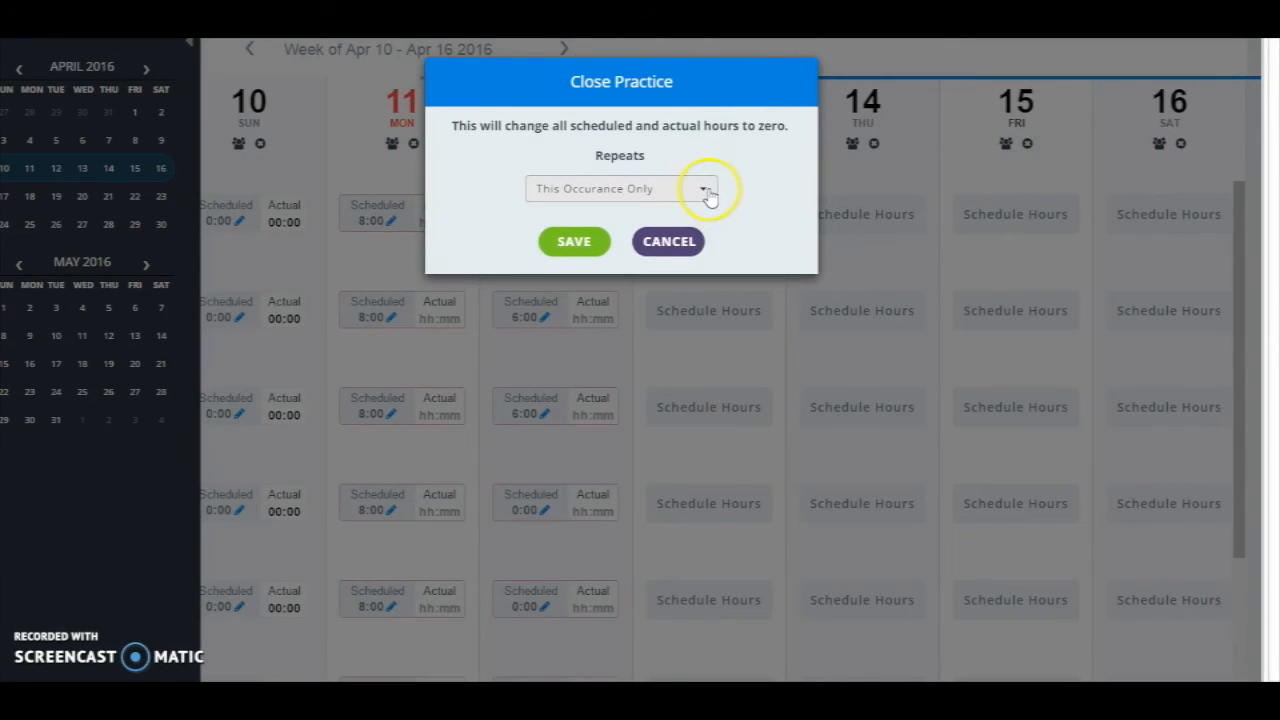
click(700, 188)
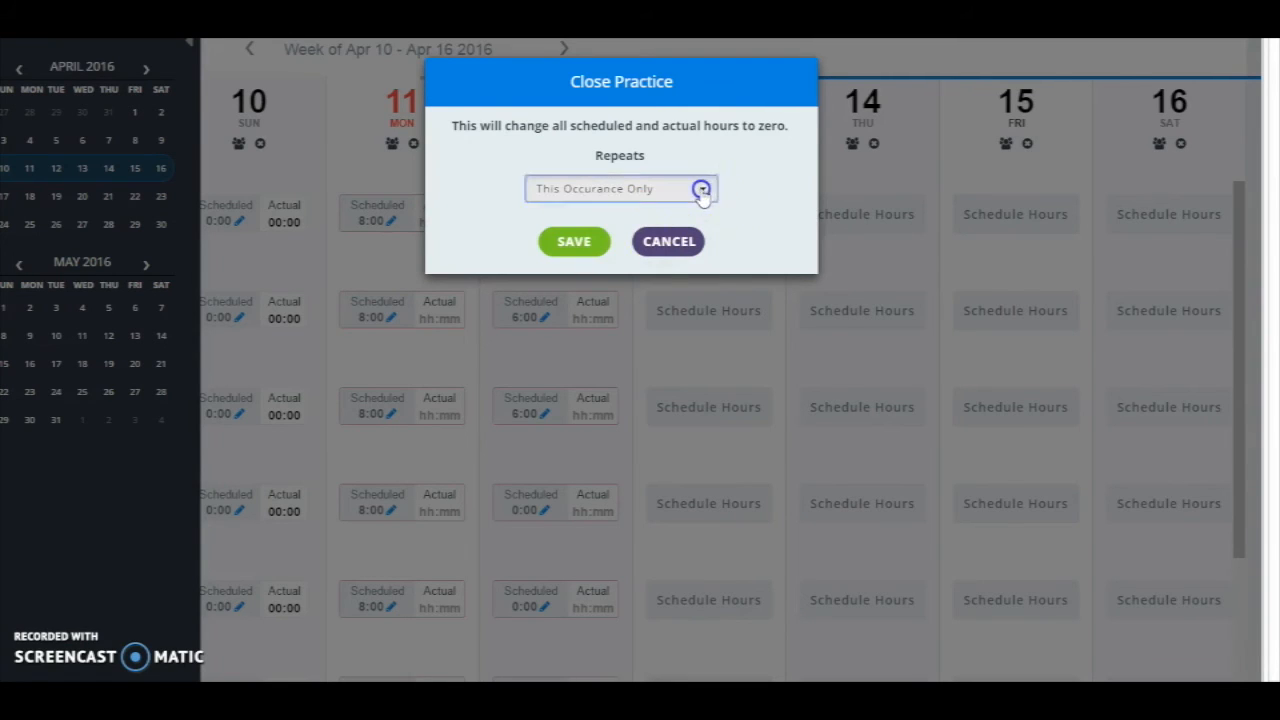
click(620, 188)
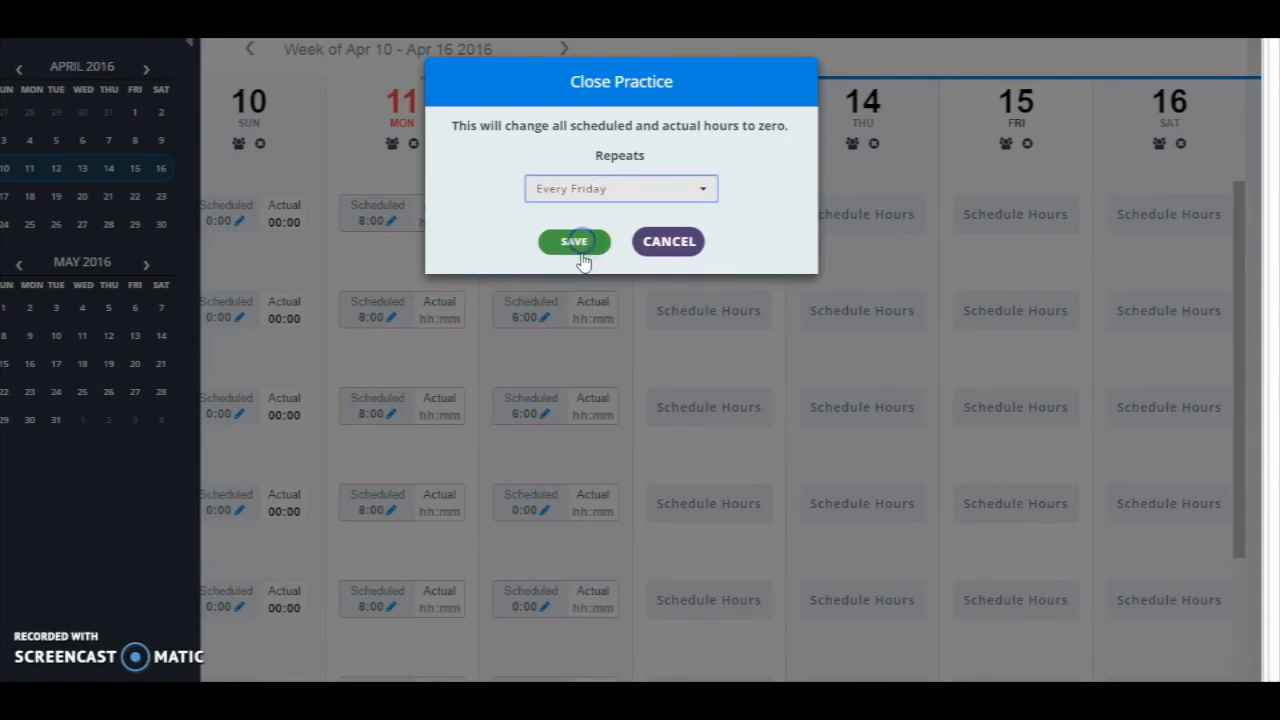
click(572, 240)
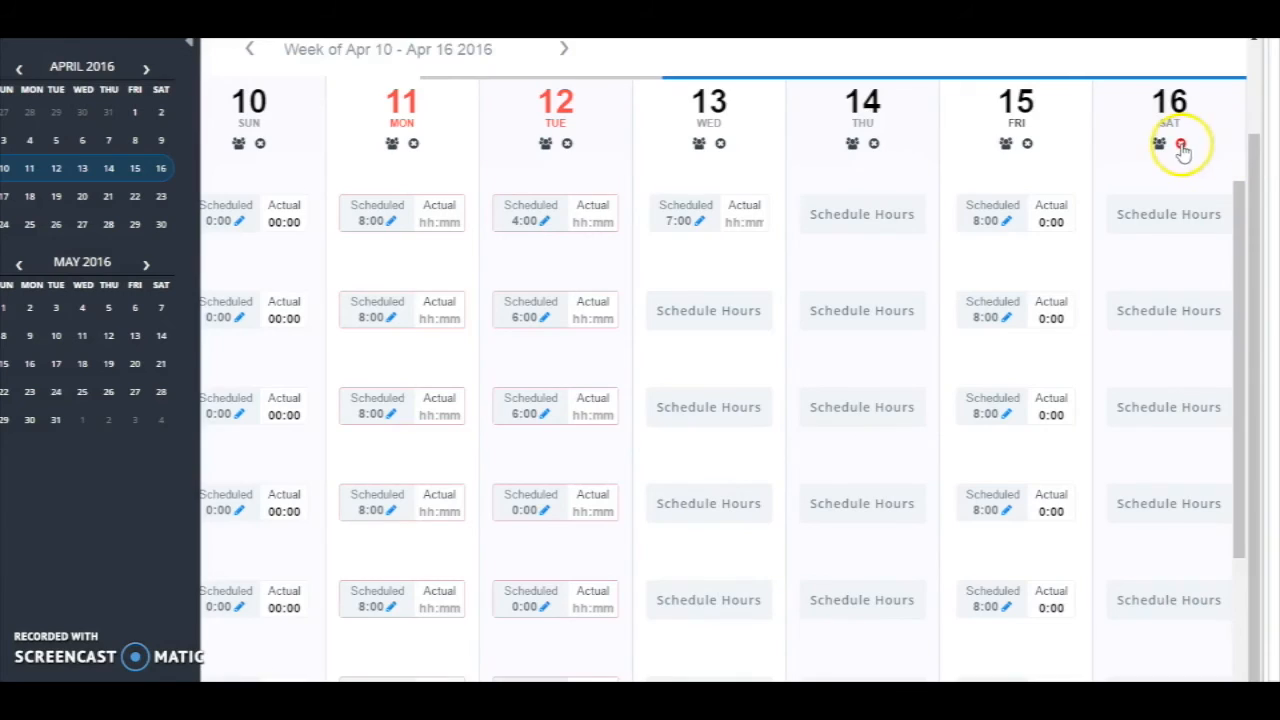
click(1180, 144)
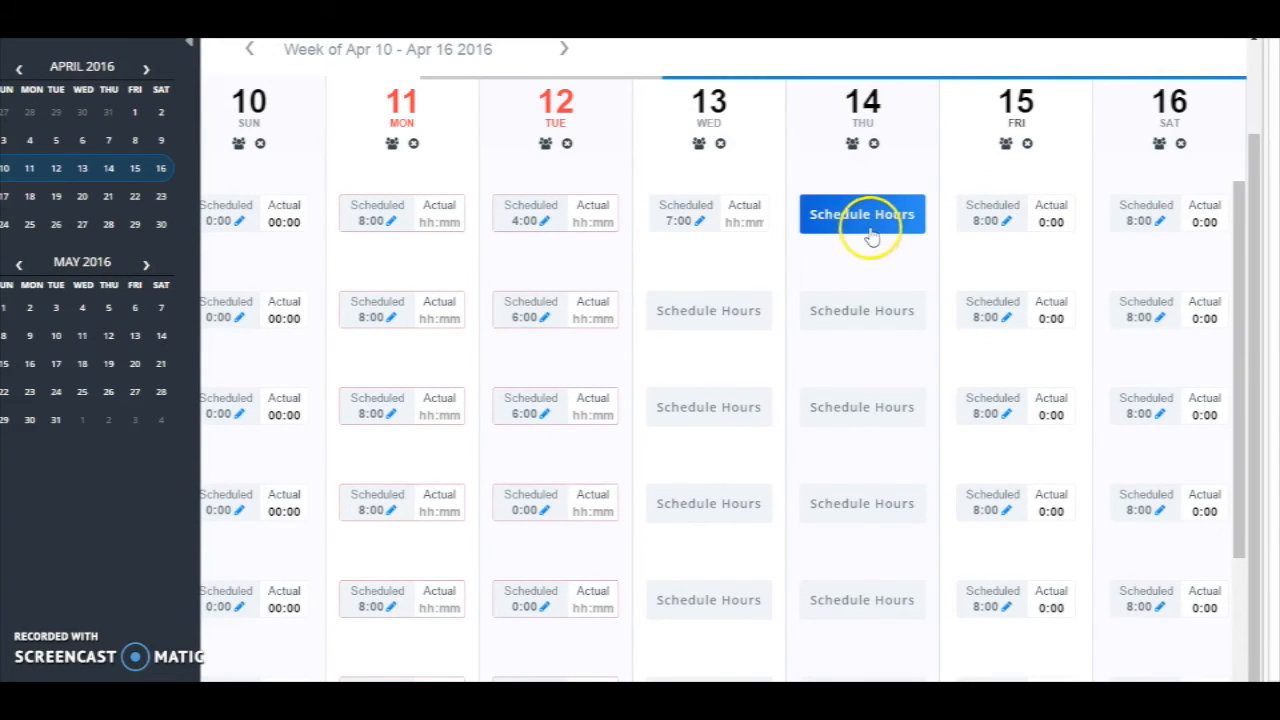
Step: Bulk-schedule 05:00 hours for all providers on Thursday the 14th, repeating every Thursday
click(860, 214)
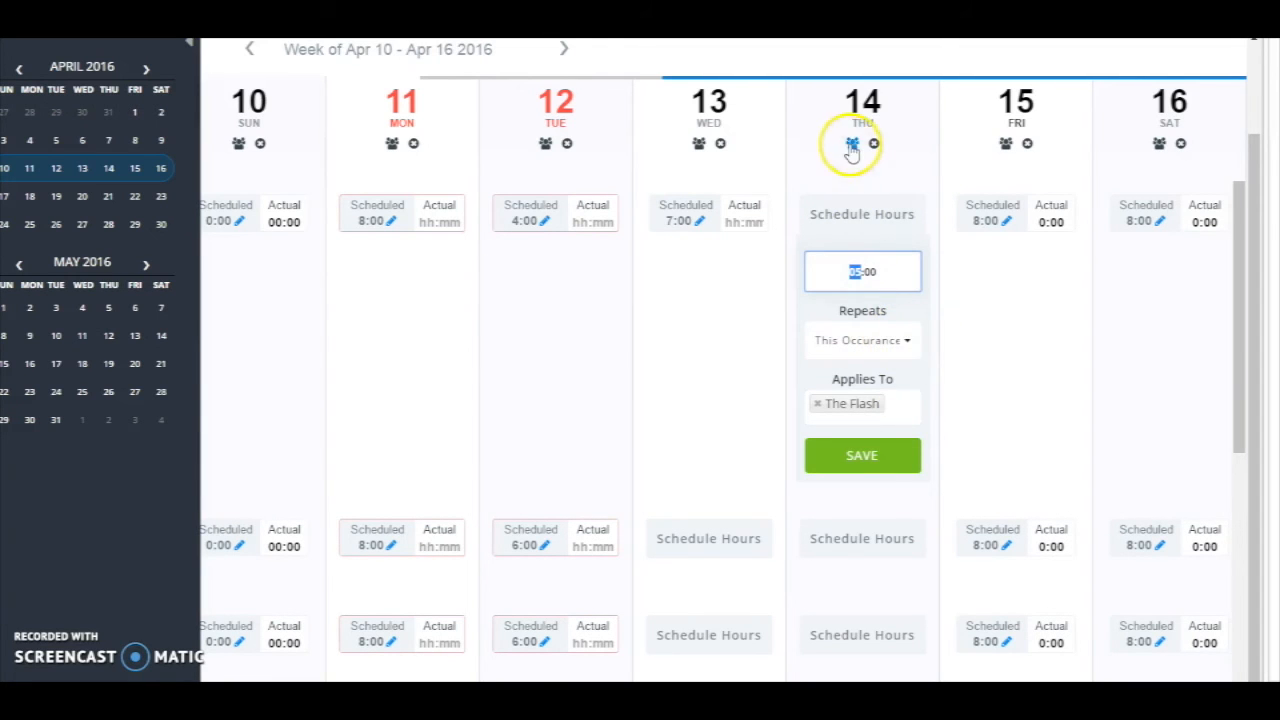
click(848, 144)
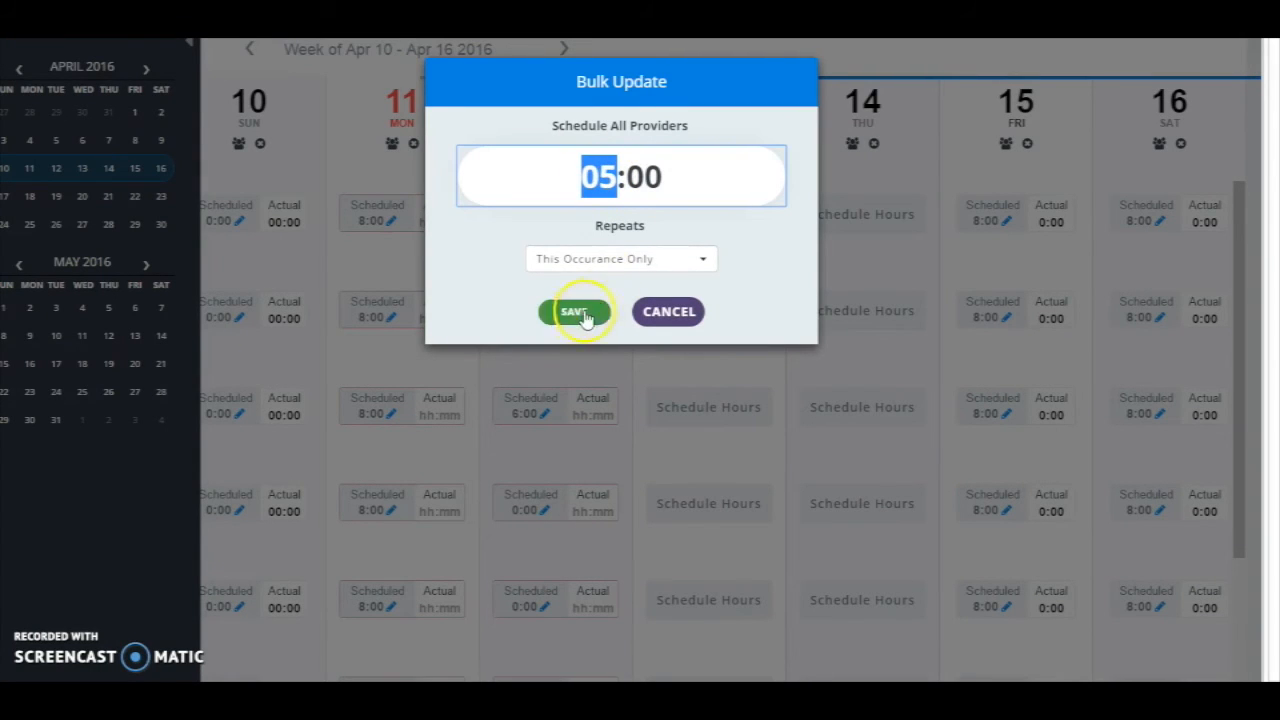
click(620, 258)
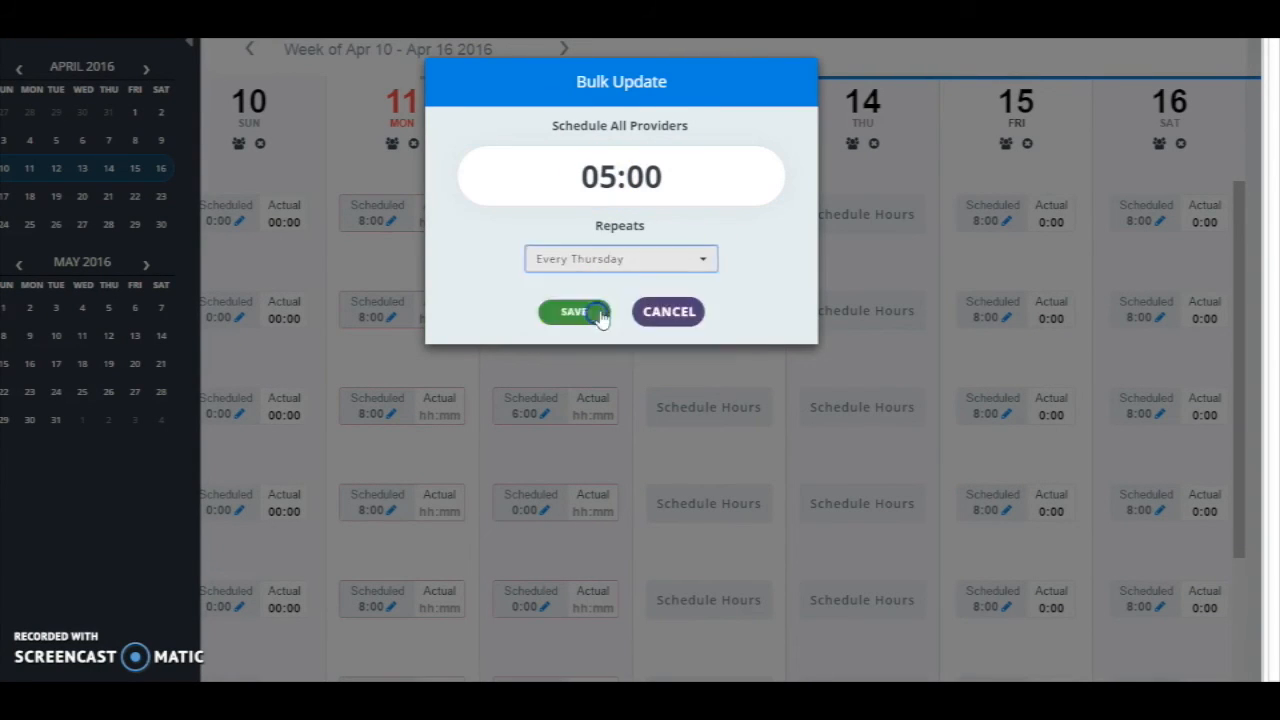
click(572, 312)
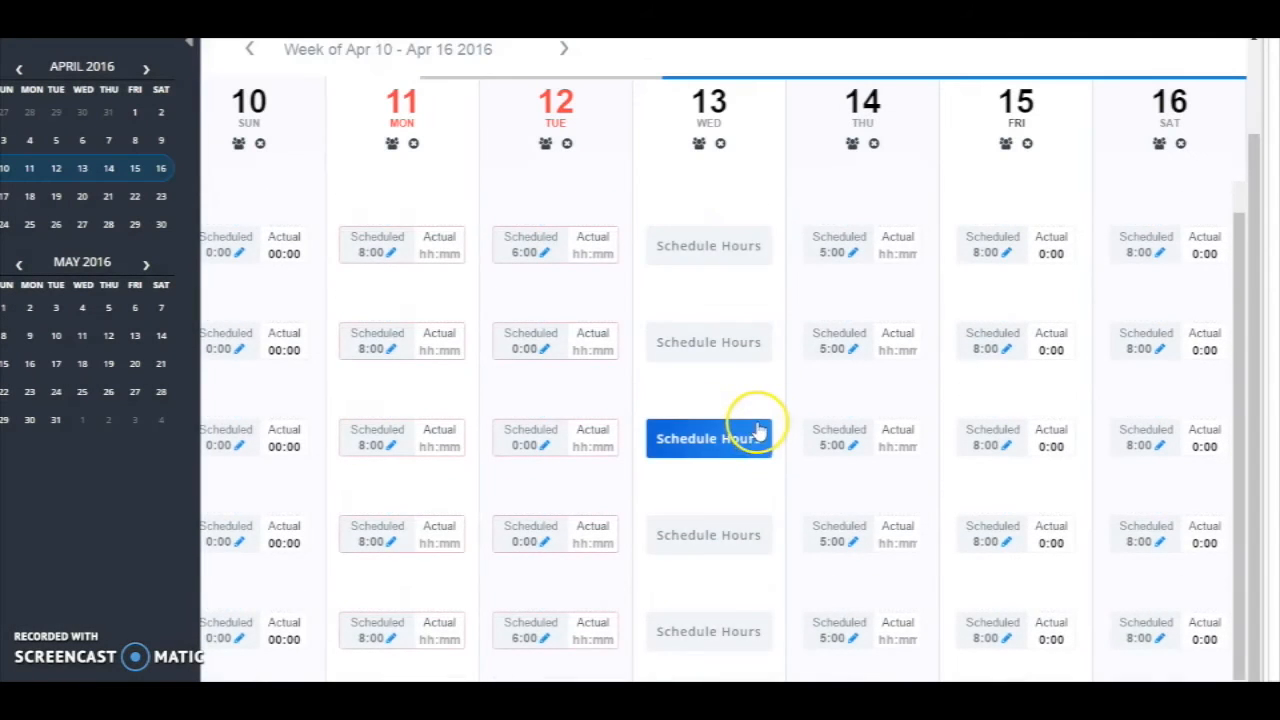
click(708, 438)
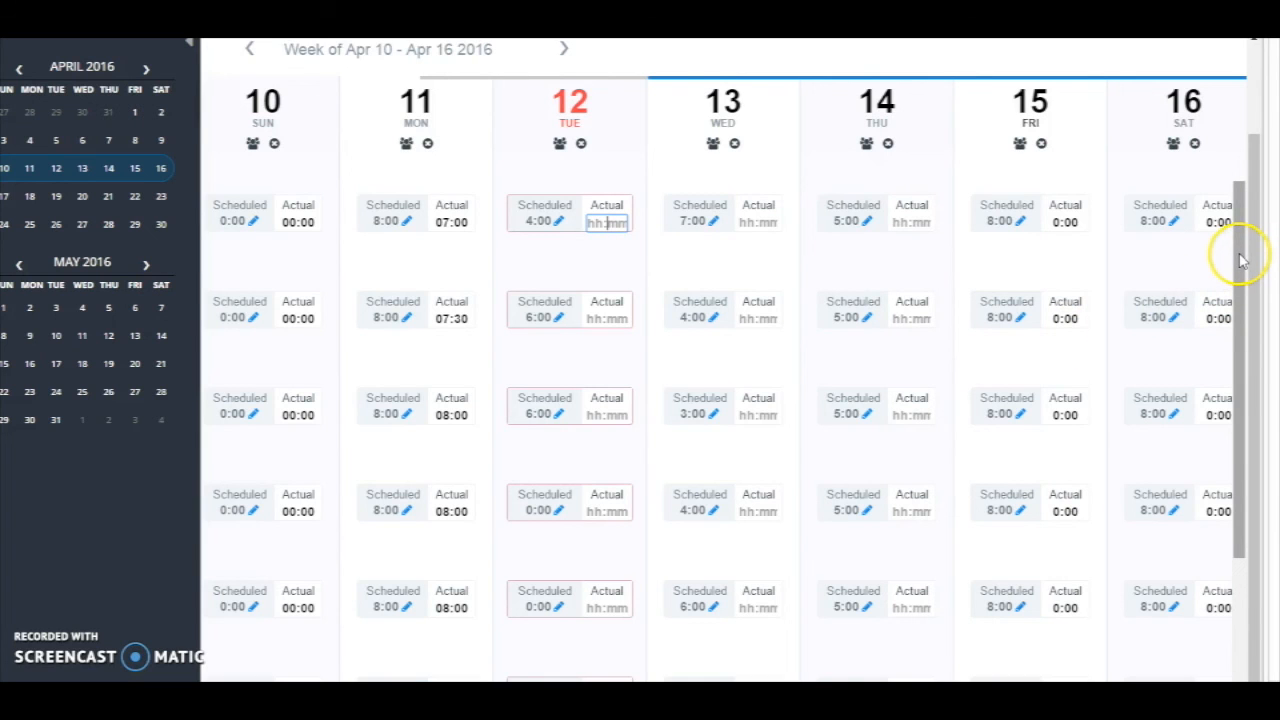
Step: Review the Apr 10–16 week with Wednesday hours scheduled and Monday's actual hours entered
scroll(down, 3)
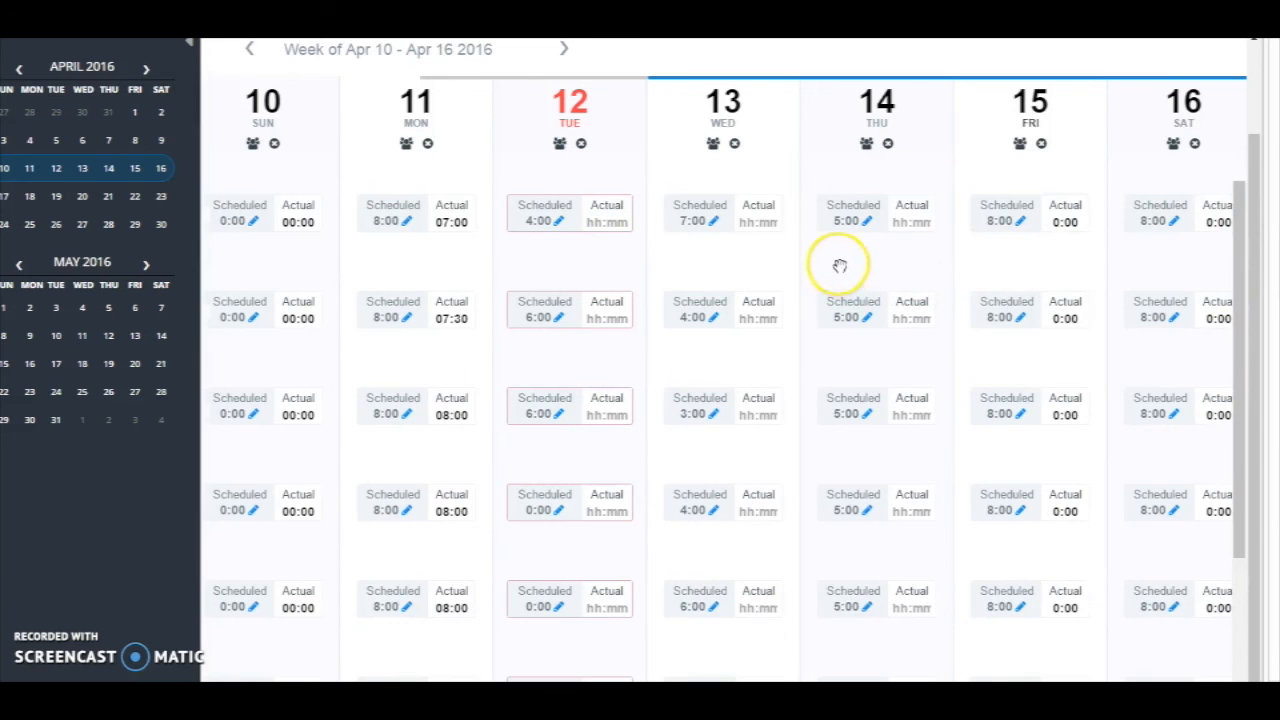
mouse_move(1256, 256)
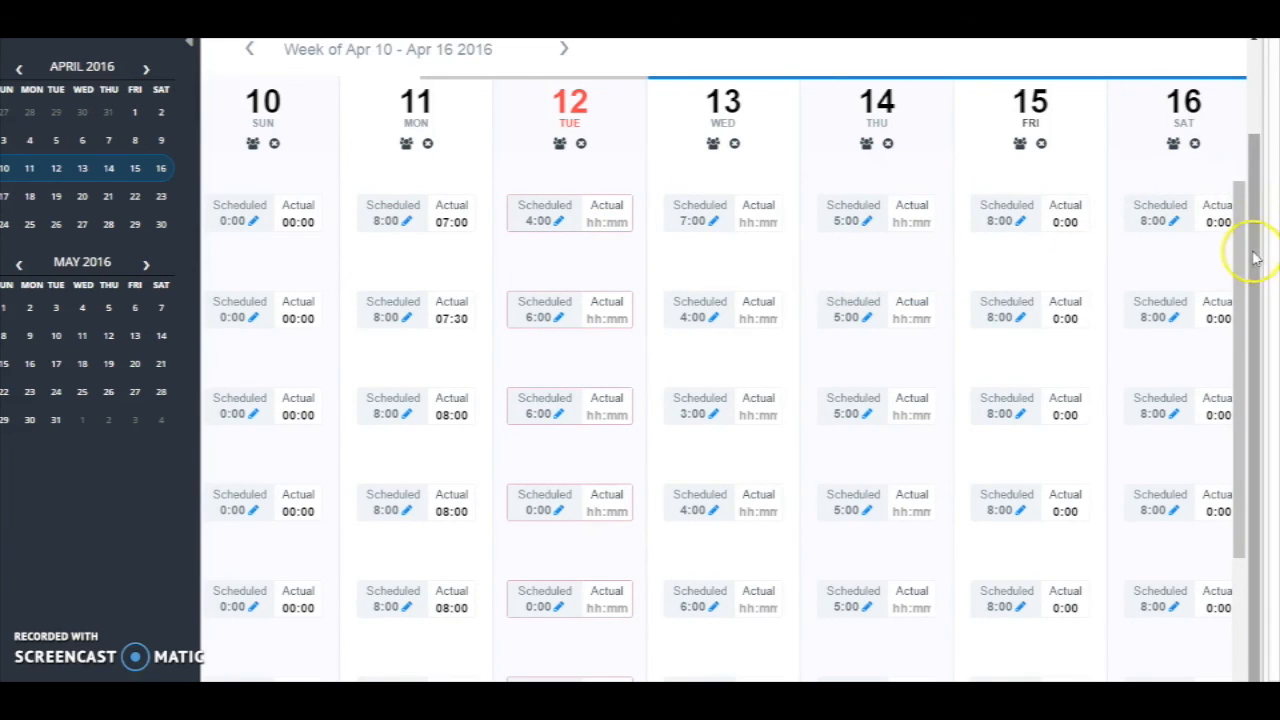
mouse_move(1250, 144)
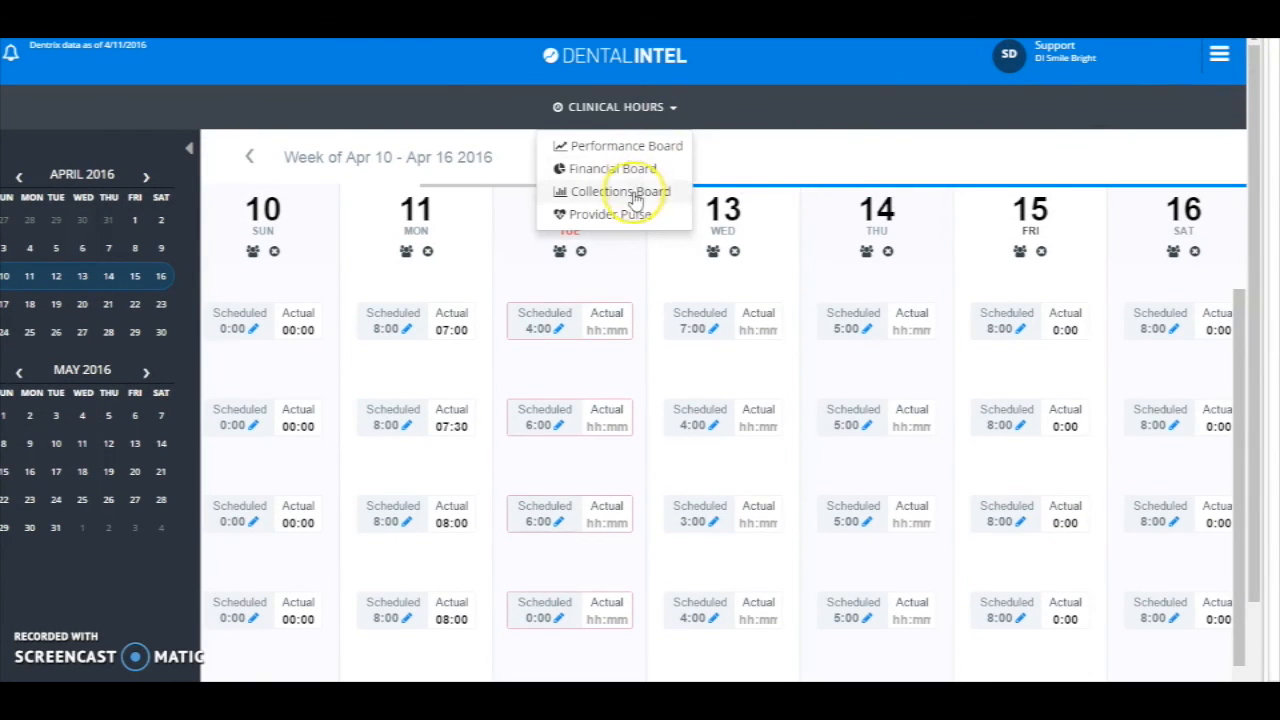
Step: Show Provider Pulse ranked by production per hour for Apr 10–16, led by Invisible Woman at $41
click(604, 214)
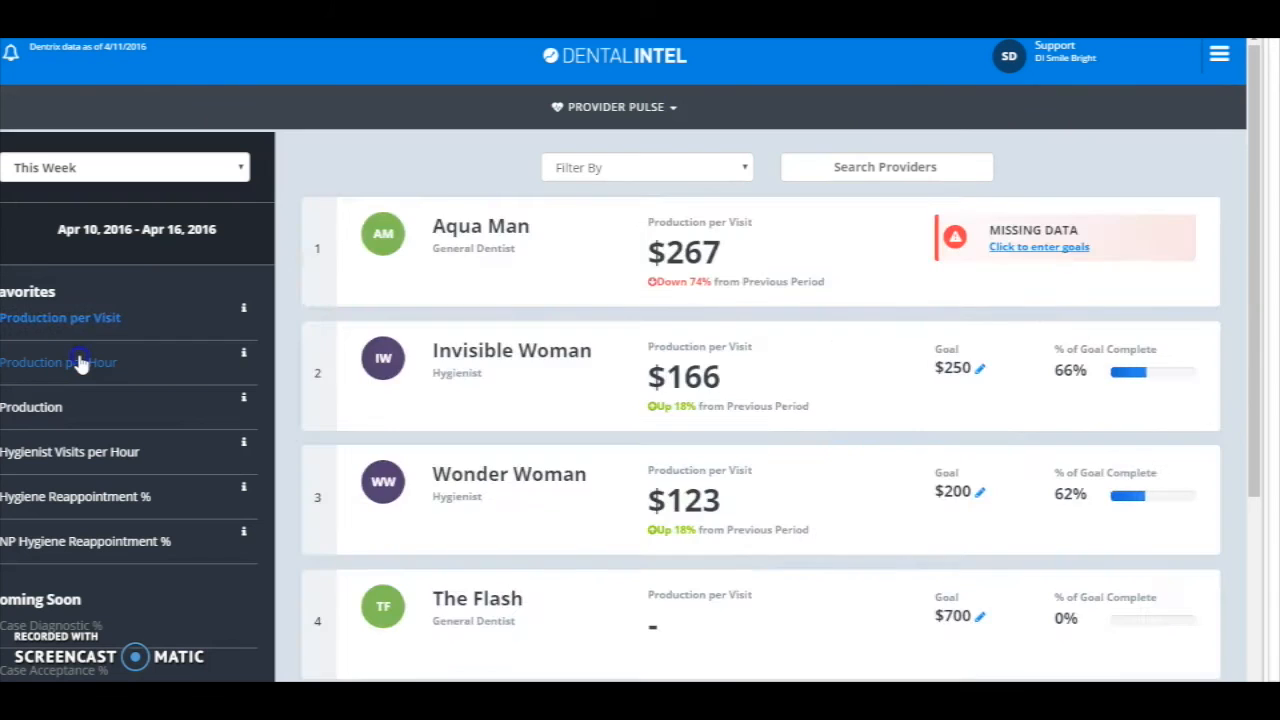
click(60, 362)
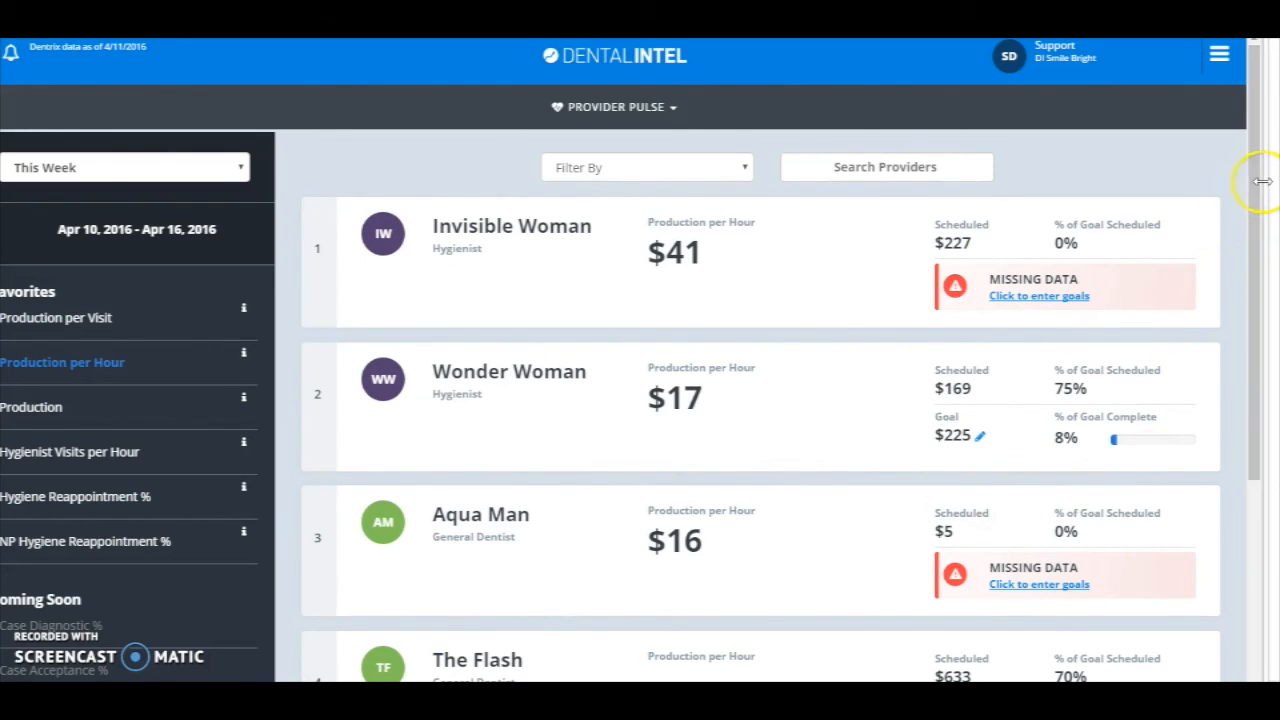
scroll(down, 3)
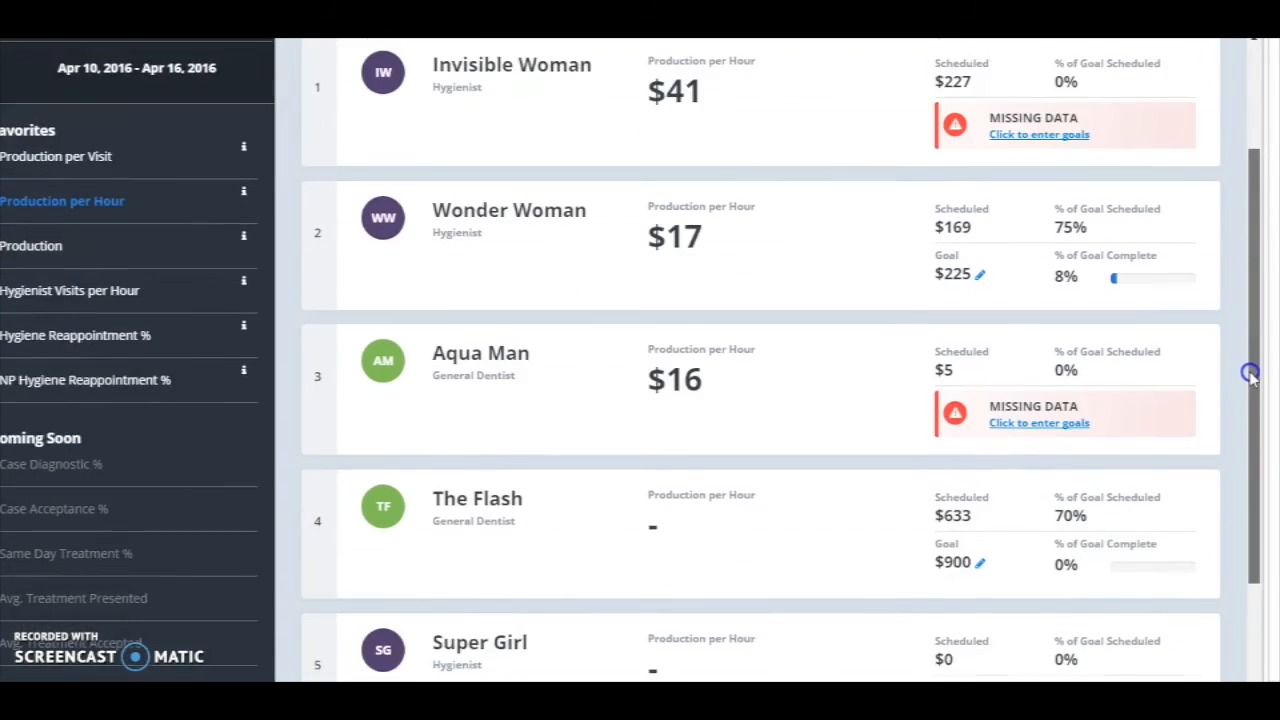
scroll(down, 3)
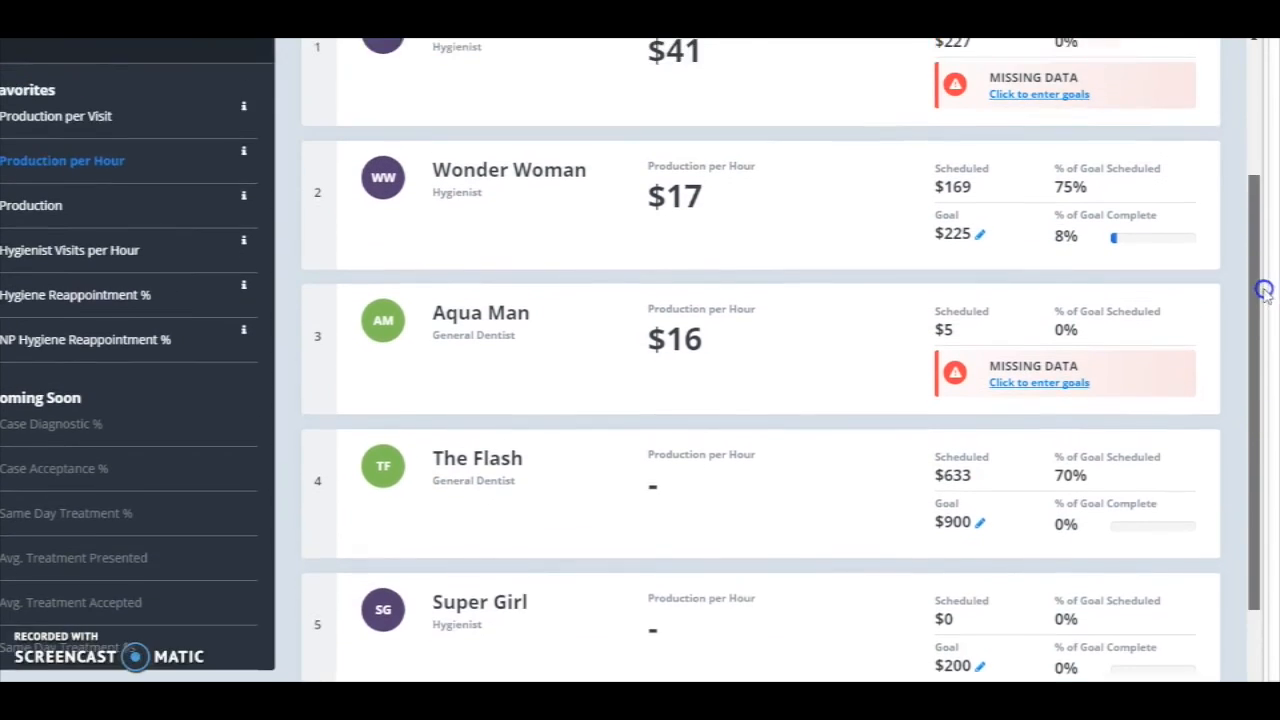